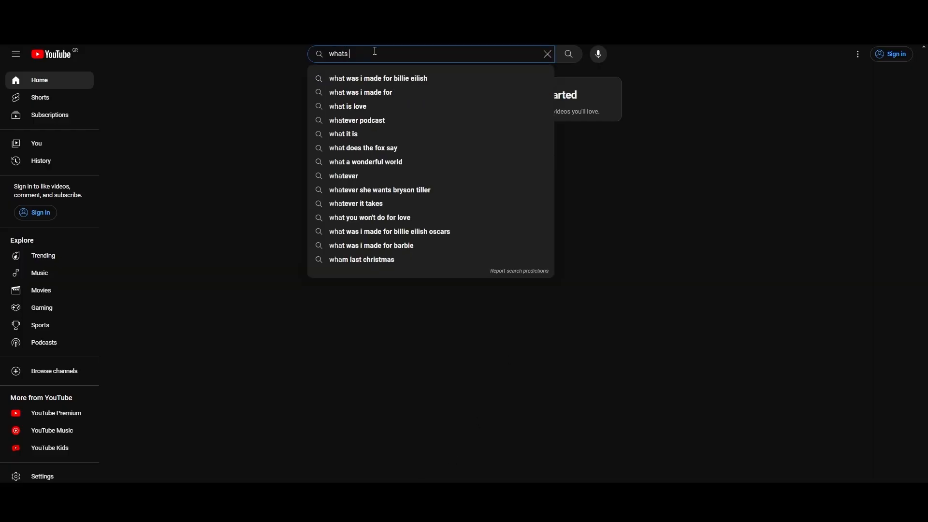
Step: Search YouTube for 'the best vpn??????' and scroll through the VPN comparison video results
text(the best vpn???????)
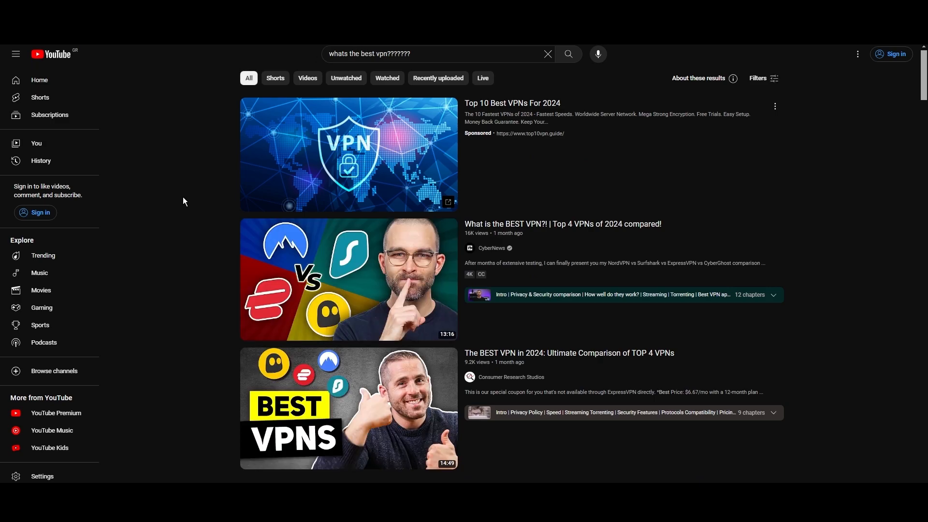
scroll(down, 3)
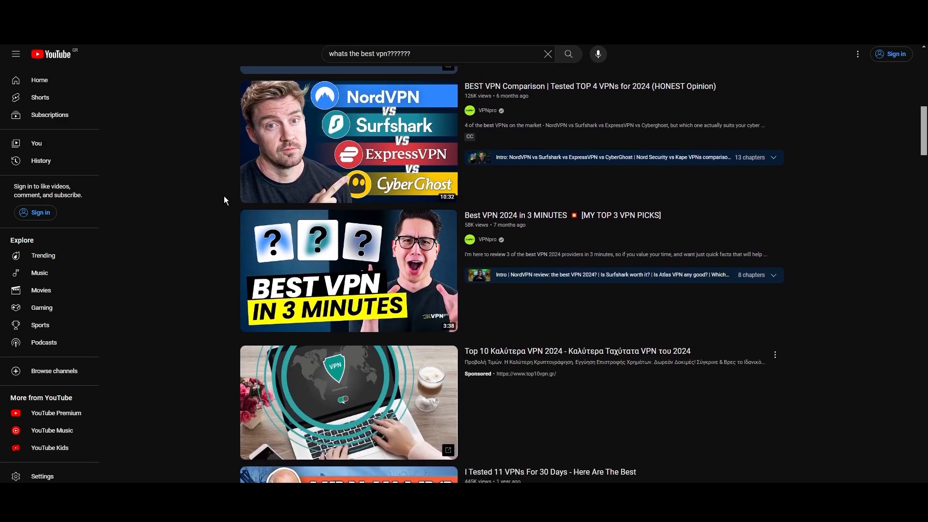
scroll(down, 3)
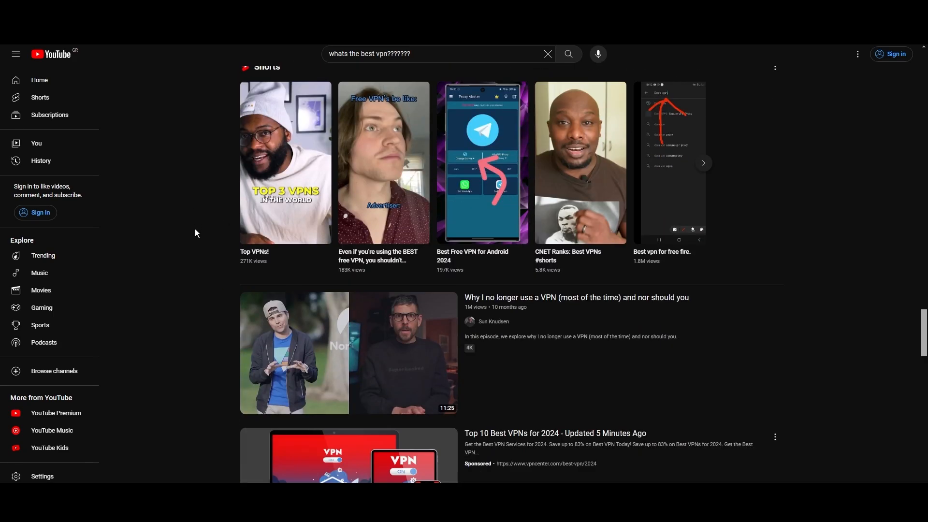
scroll(down, 3)
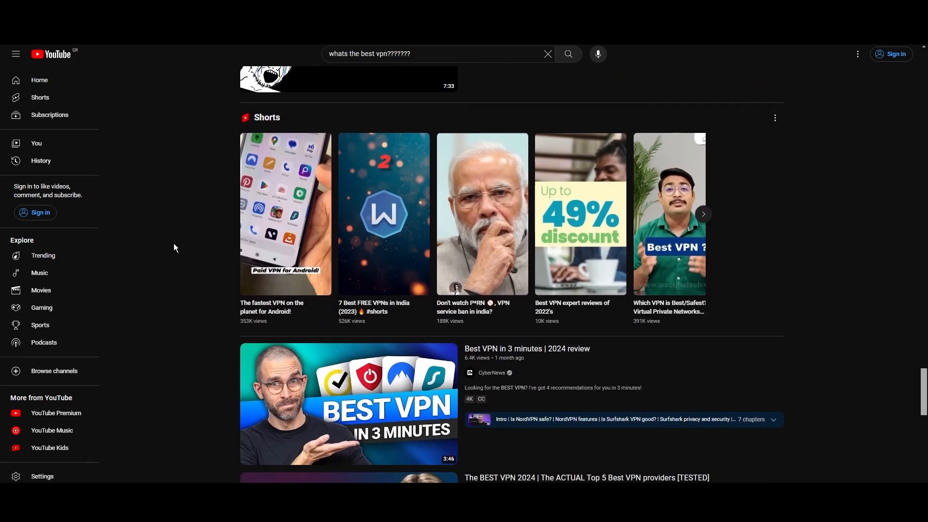
scroll(down, 3)
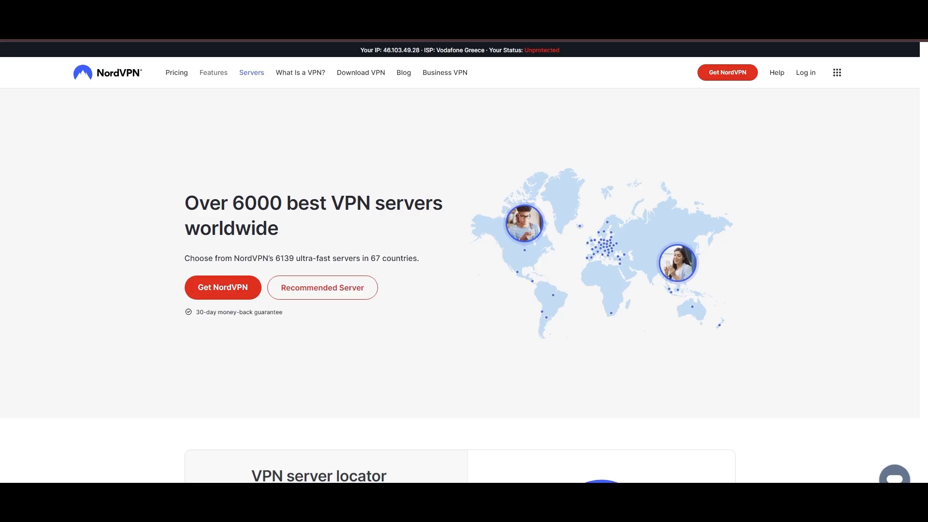
Step: Scroll the NordVPN Servers page past the worldwide server and protocol tables to the city section
scroll(down, 3)
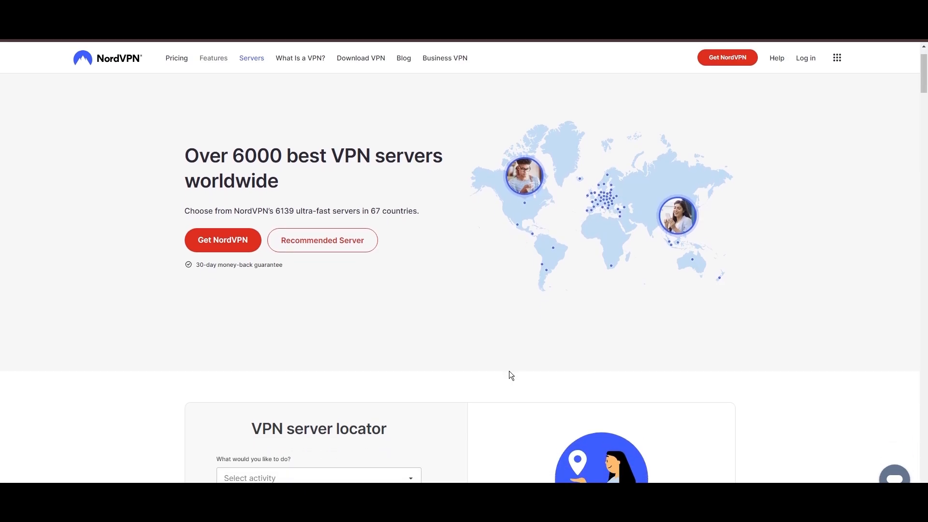
scroll(down, 3)
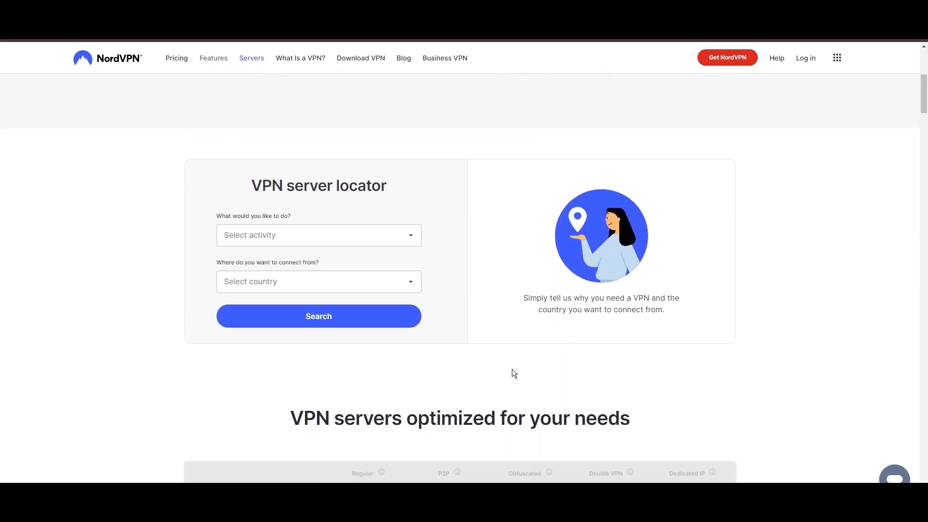
scroll(down, 3)
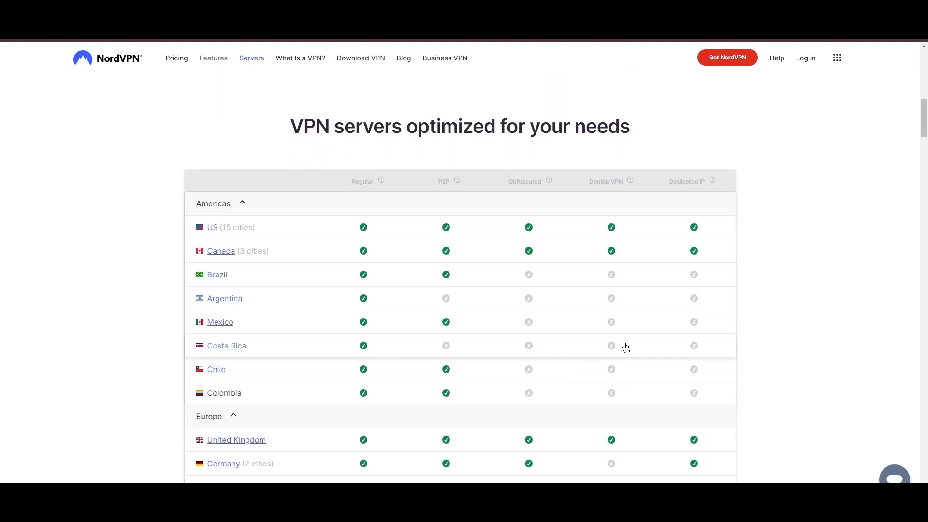
scroll(down, 3)
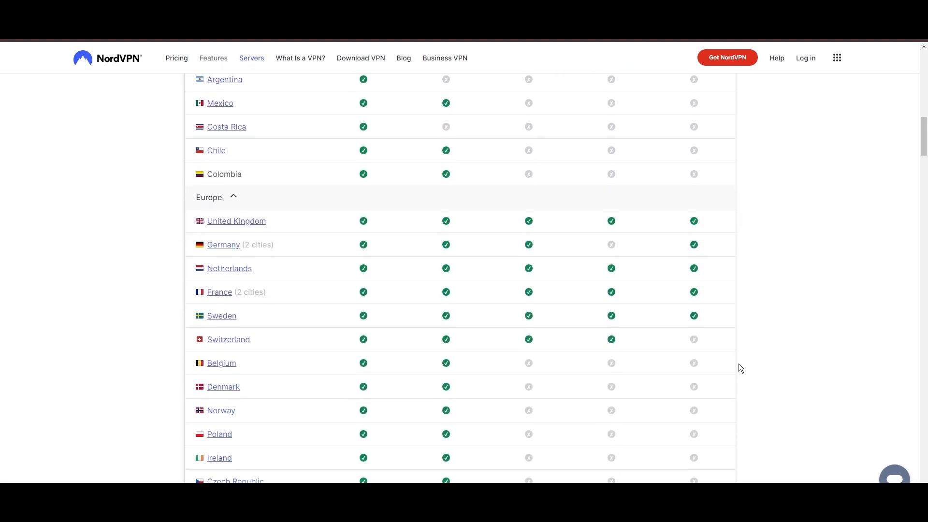
scroll(down, 3)
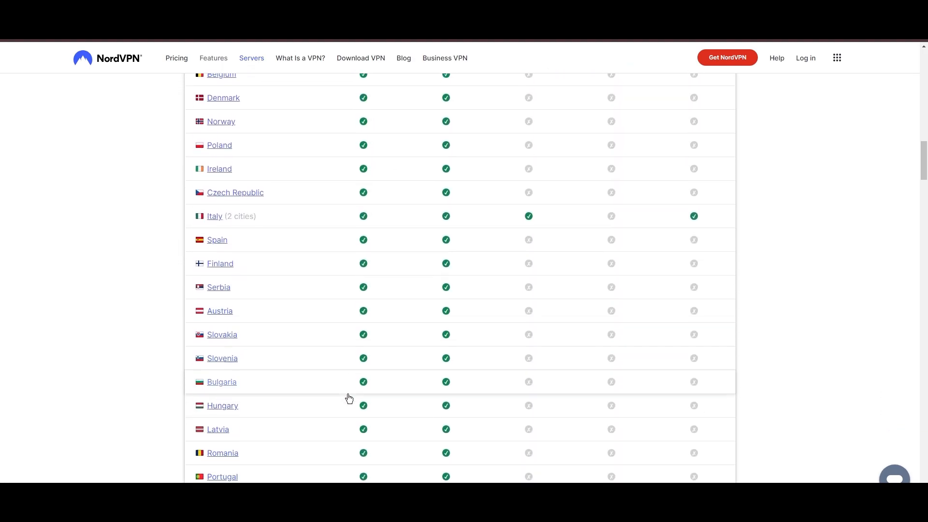
scroll(down, 3)
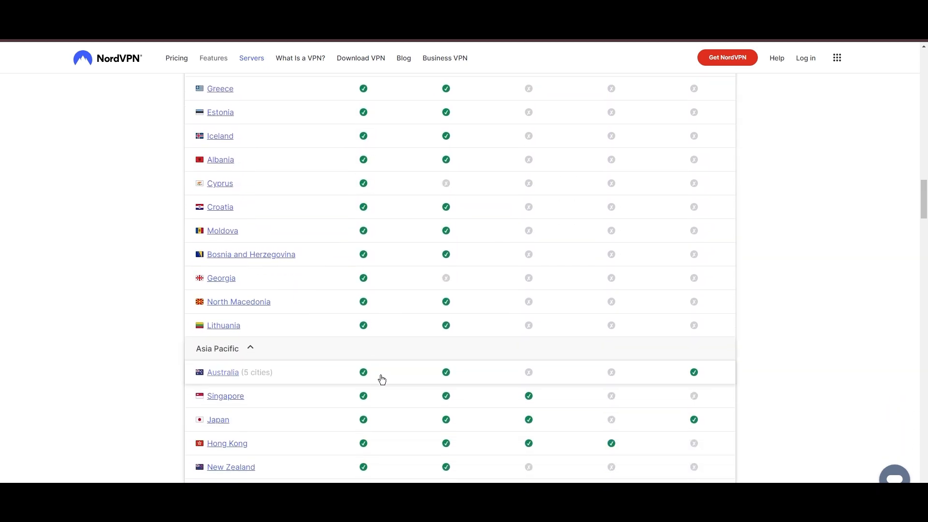
scroll(down, 3)
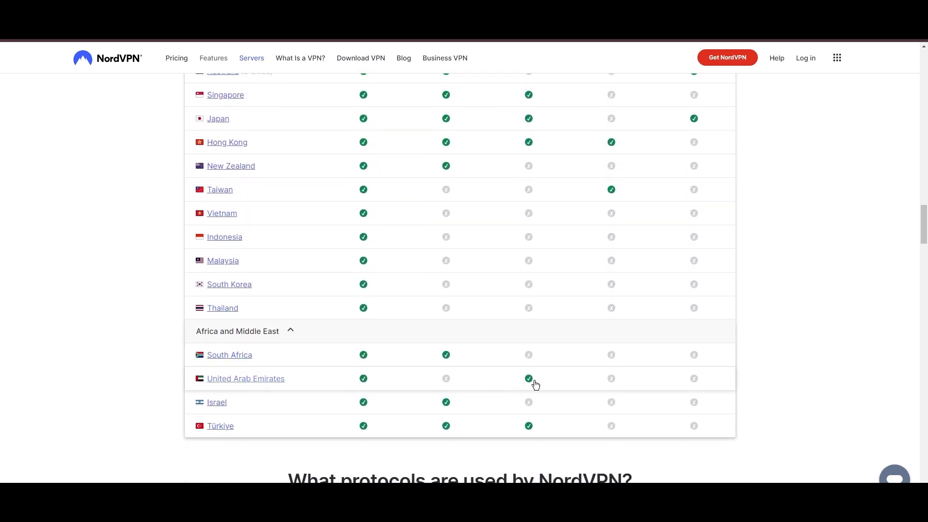
scroll(down, 3)
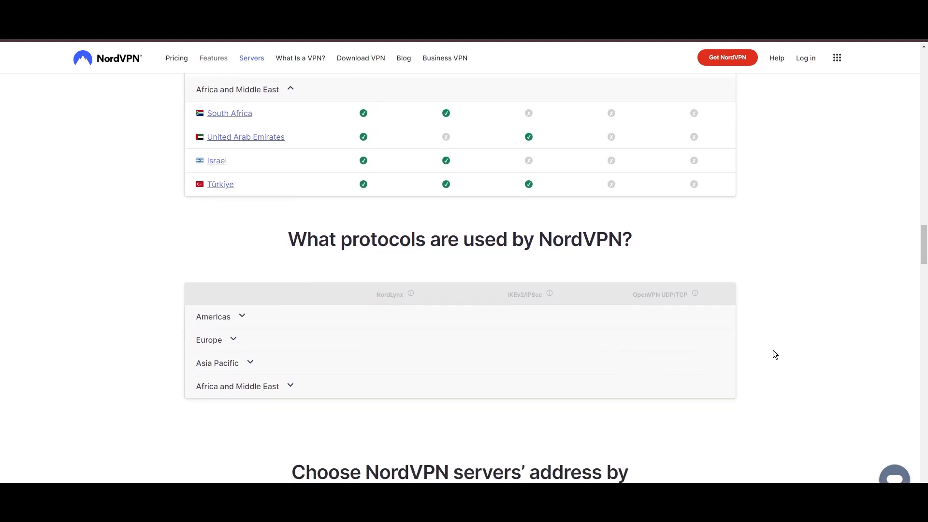
scroll(down, 3)
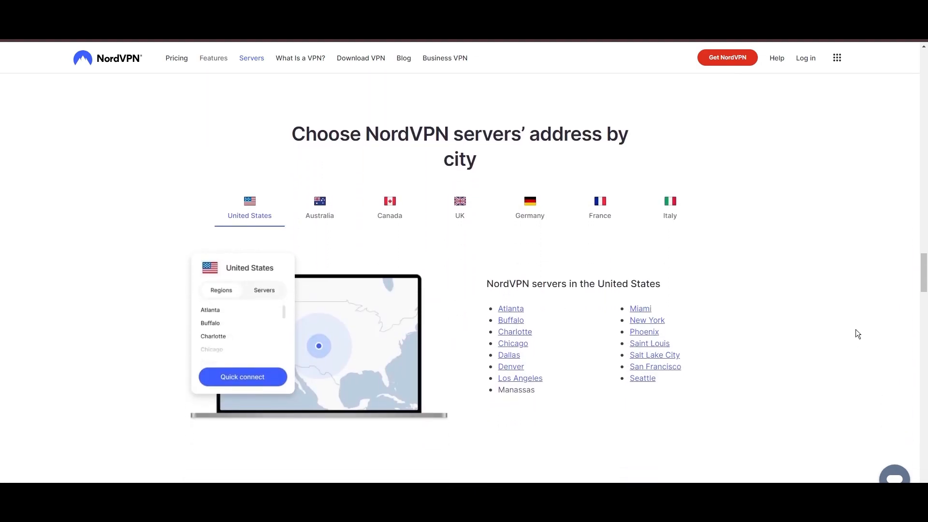
Step: Show the NordVPN server cities for Canada and then France
click(389, 207)
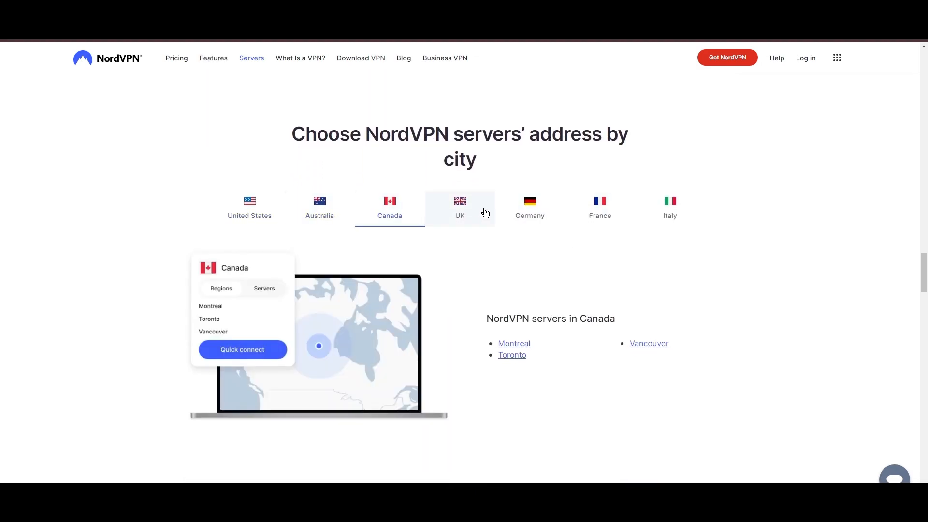
click(600, 207)
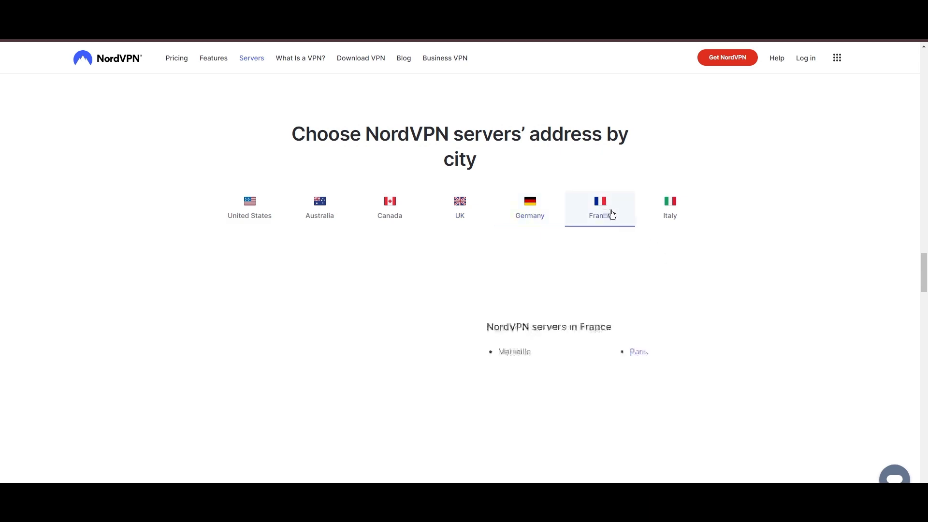
click(669, 207)
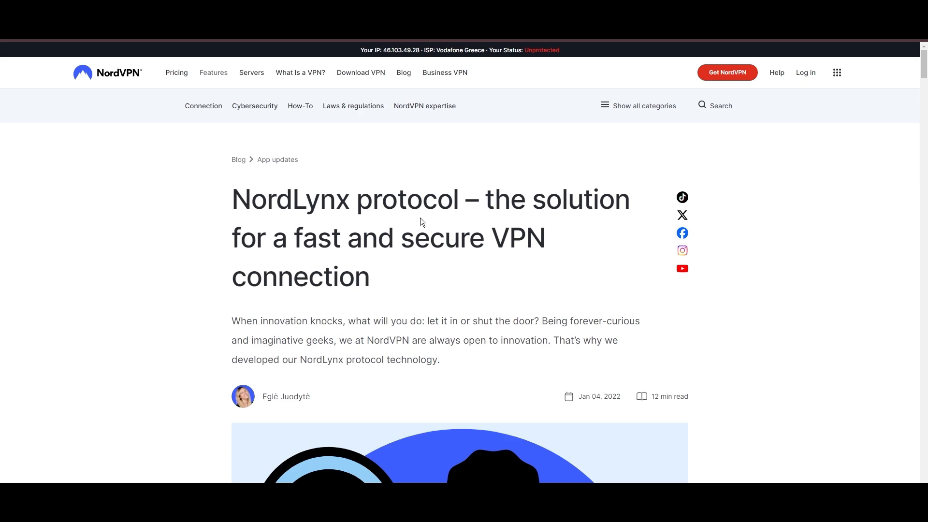
Step: Scroll the NordLynx article through its contents and how-it-works explanation to the Benefits of NordLynx section
scroll(down, 3)
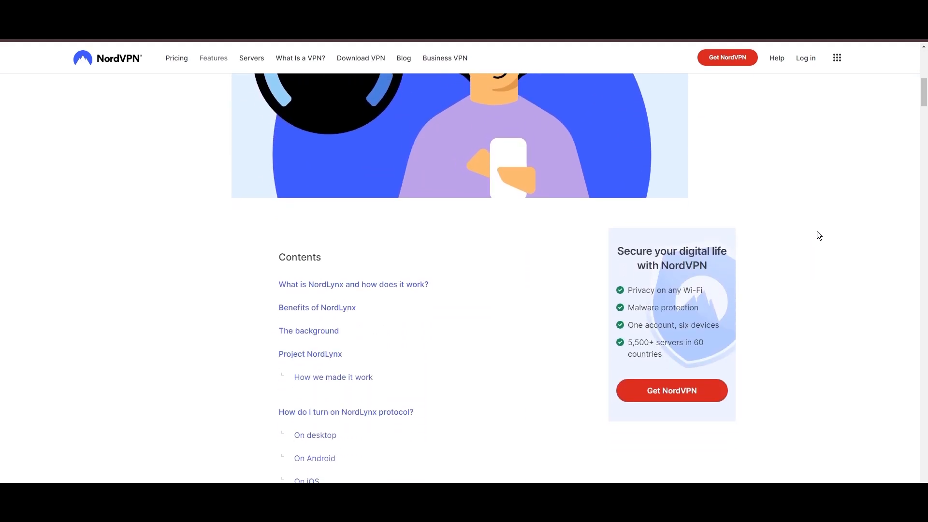
scroll(down, 3)
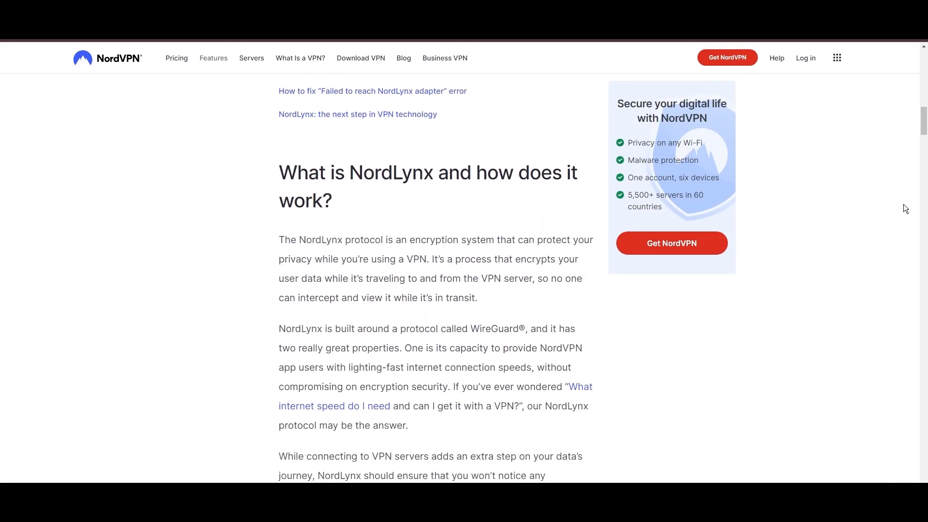
scroll(down, 3)
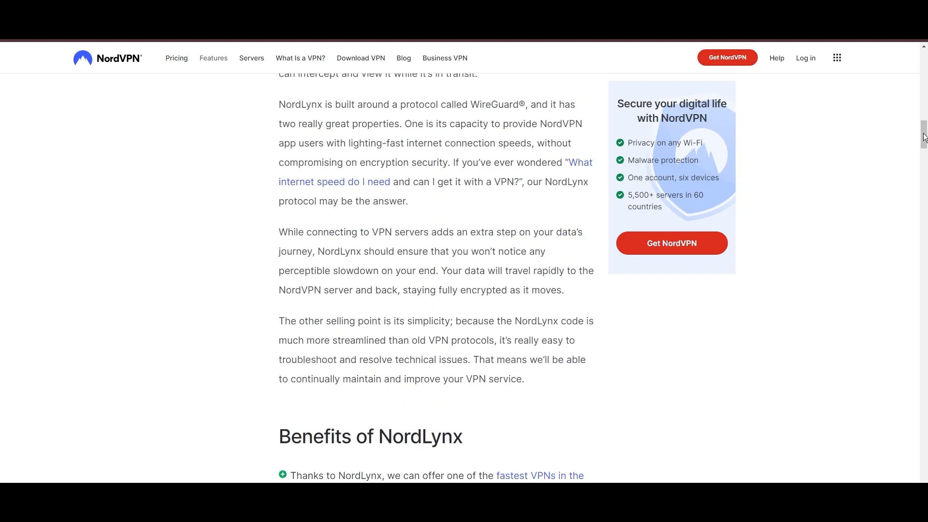
scroll(down, 3)
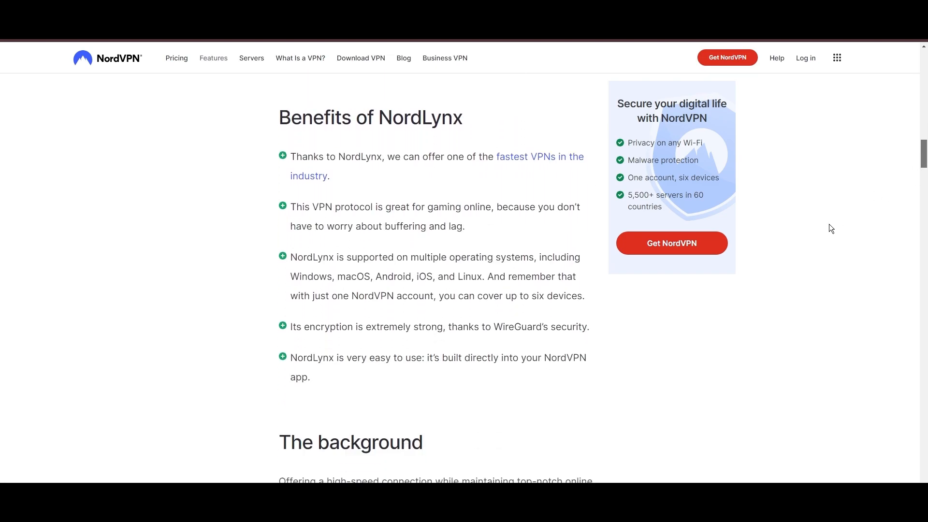
mouse_move(323, 415)
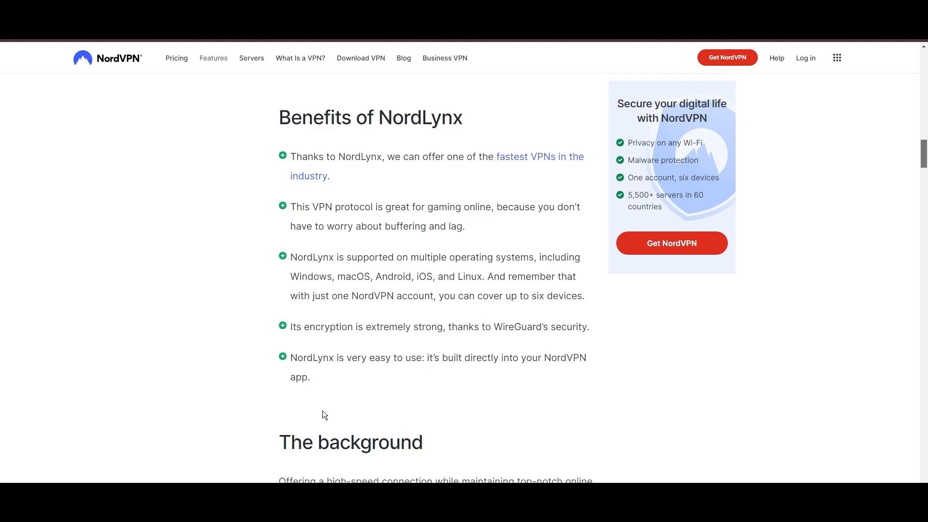
Step: Scroll down to the Threat Protection benefits section
scroll(down, 3)
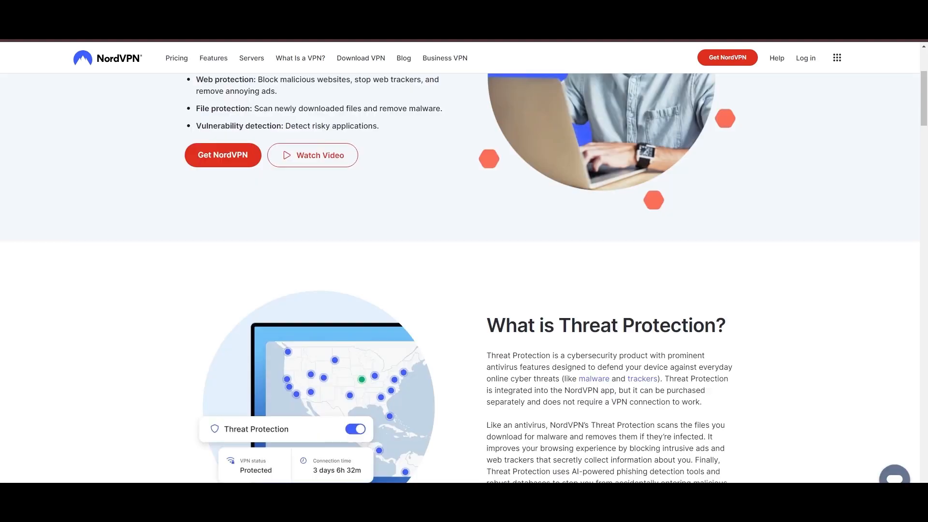
scroll(down, 3)
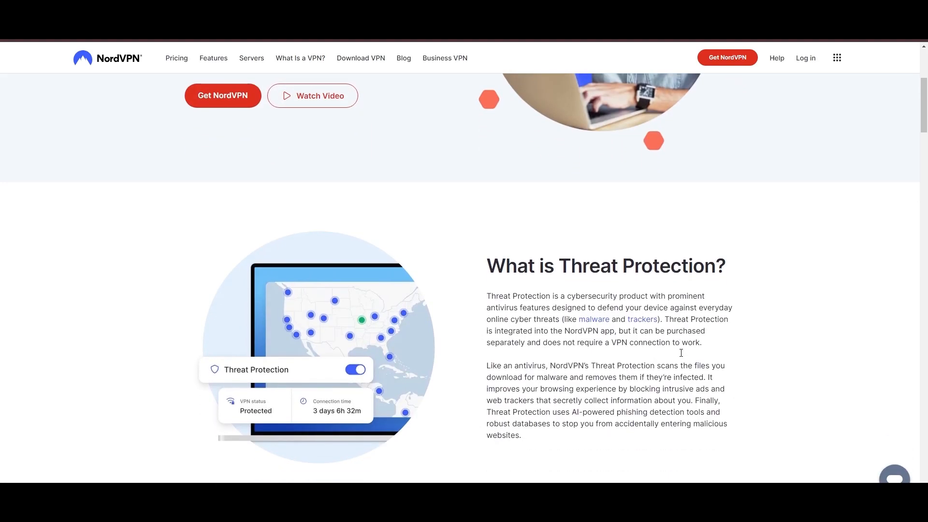
scroll(down, 3)
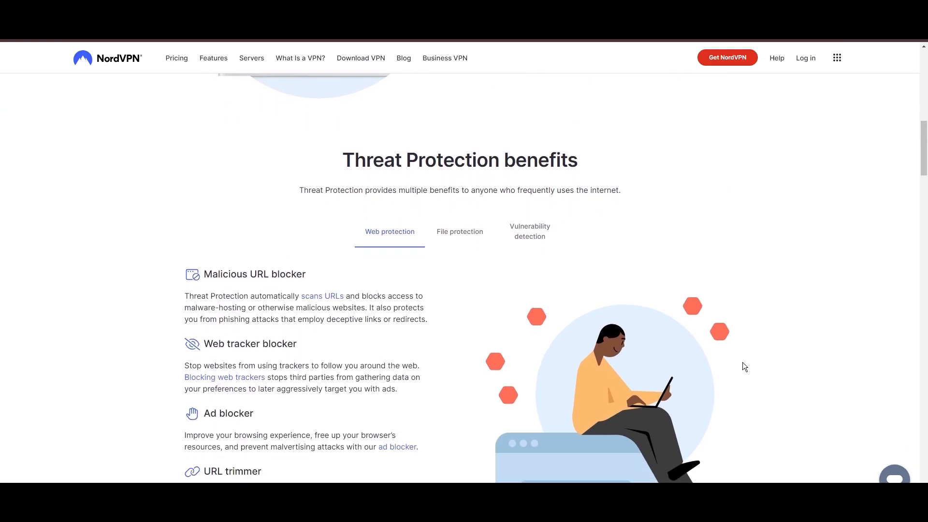
scroll(down, 3)
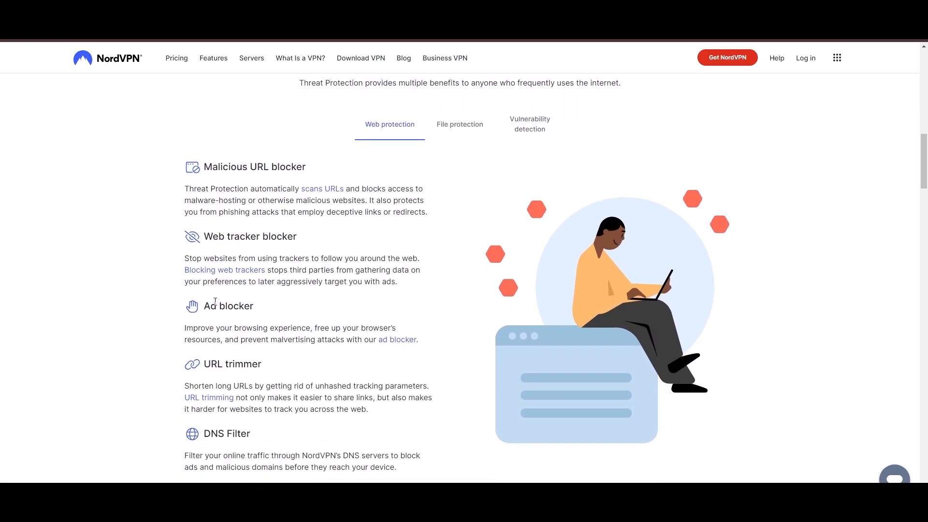
mouse_move(228, 423)
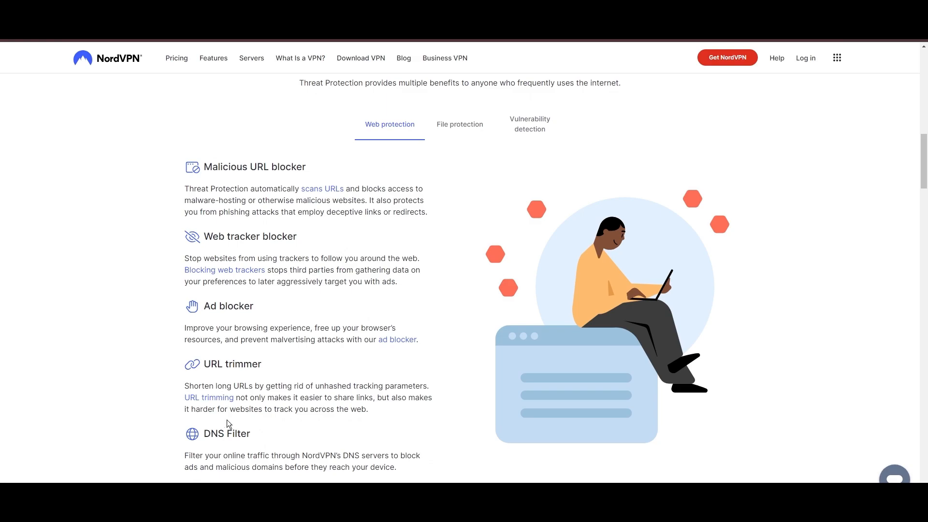
Step: Show the File protection benefits, then the Vulnerability detection tab with the App vulnerability scanner
click(460, 124)
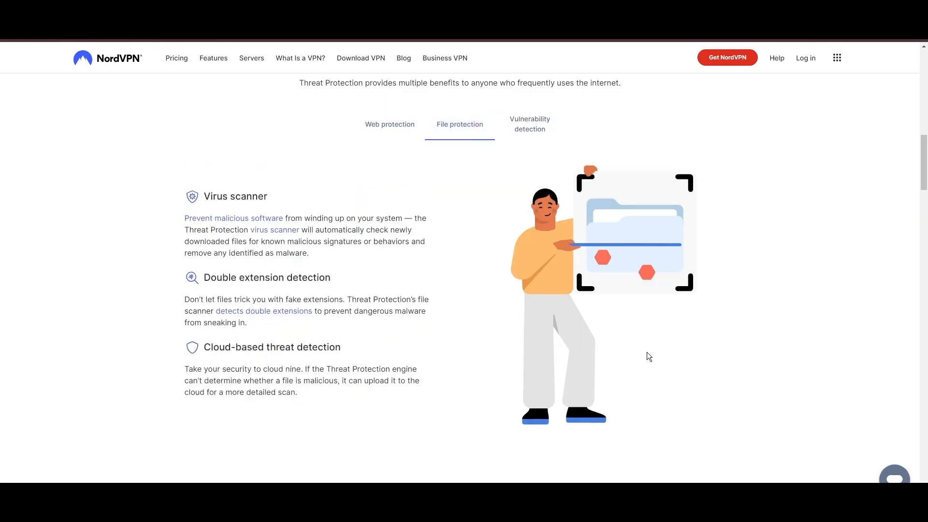
mouse_move(529, 124)
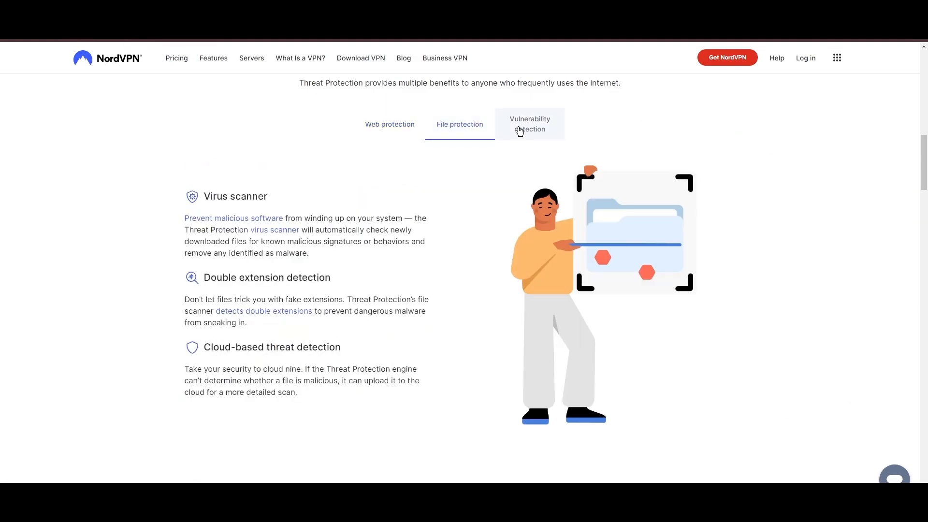
click(529, 124)
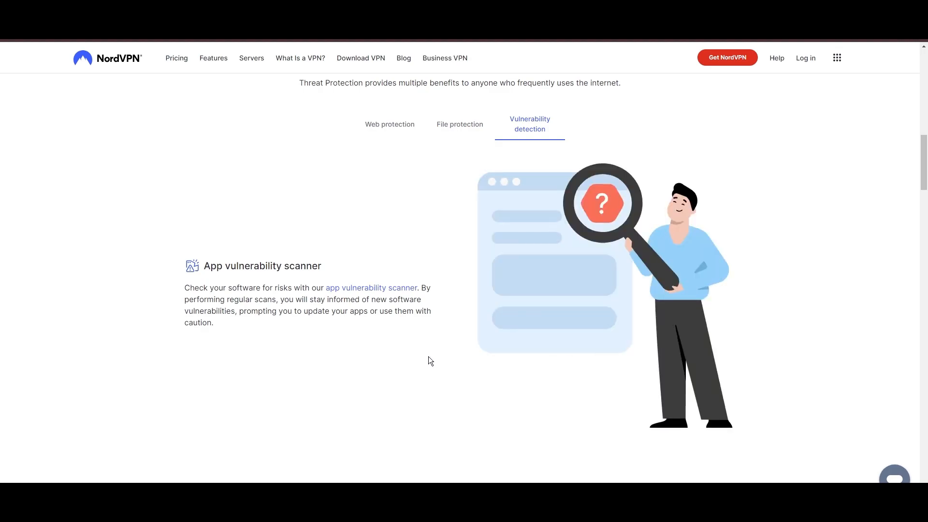
scroll(down, 3)
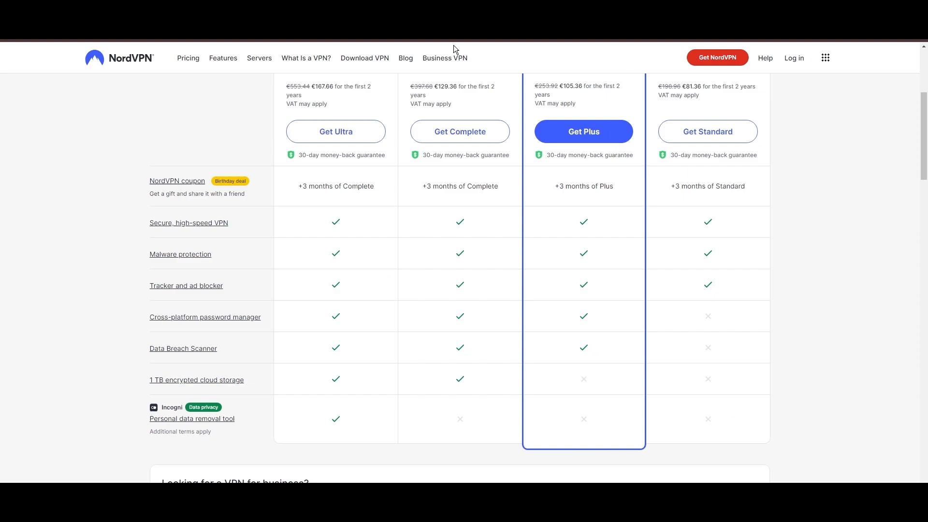
Step: View the 2-year Ultra, Complete, Plus and Standard plan cards and their feature comparison table
scroll(up, 3)
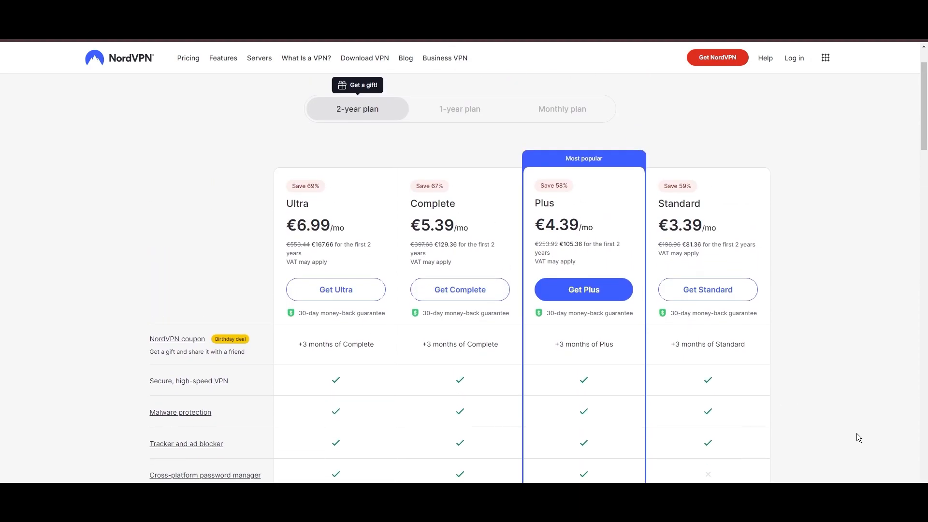
scroll(down, 3)
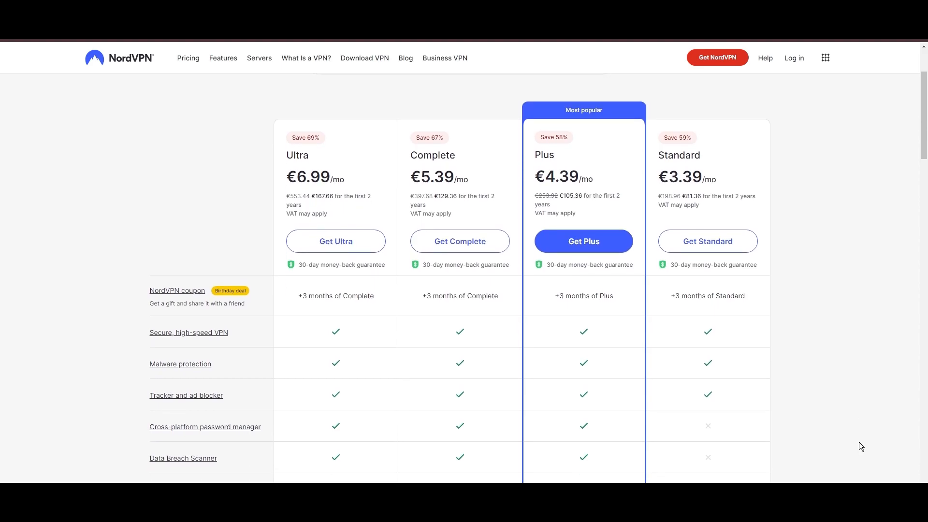
scroll(down, 3)
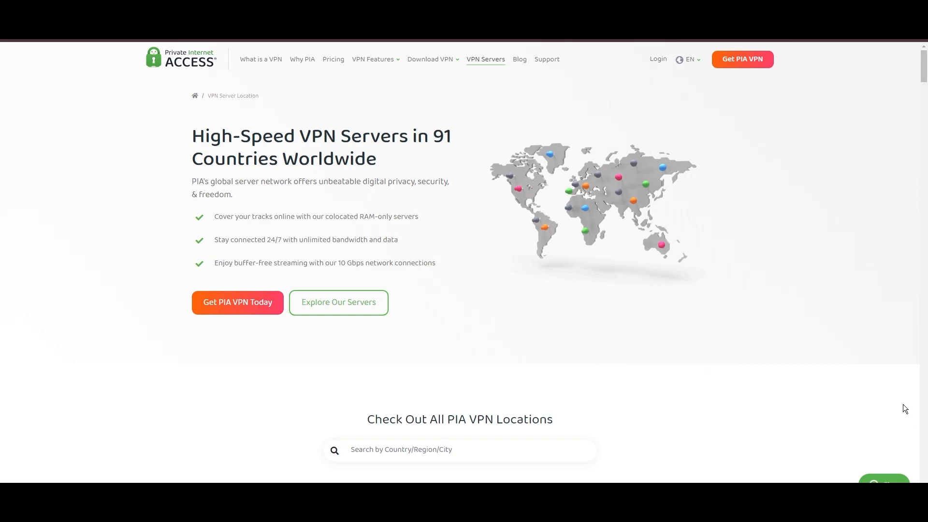
Step: Scroll through PIA's Americas and Europe server location tables with their protocol support
scroll(down, 3)
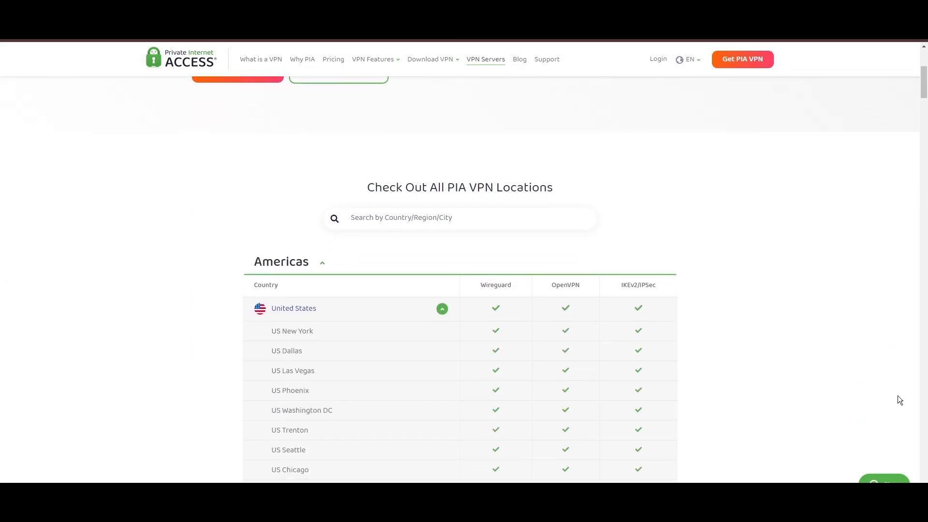
scroll(down, 3)
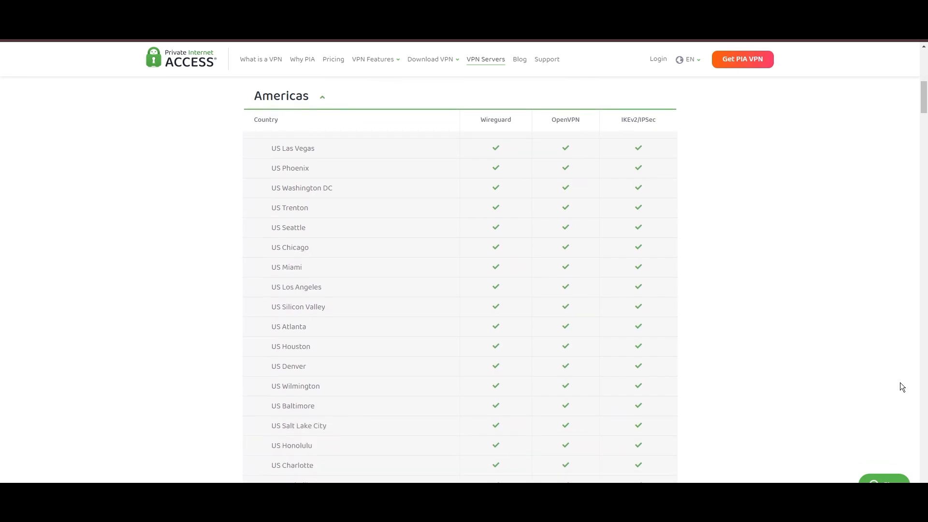
scroll(down, 3)
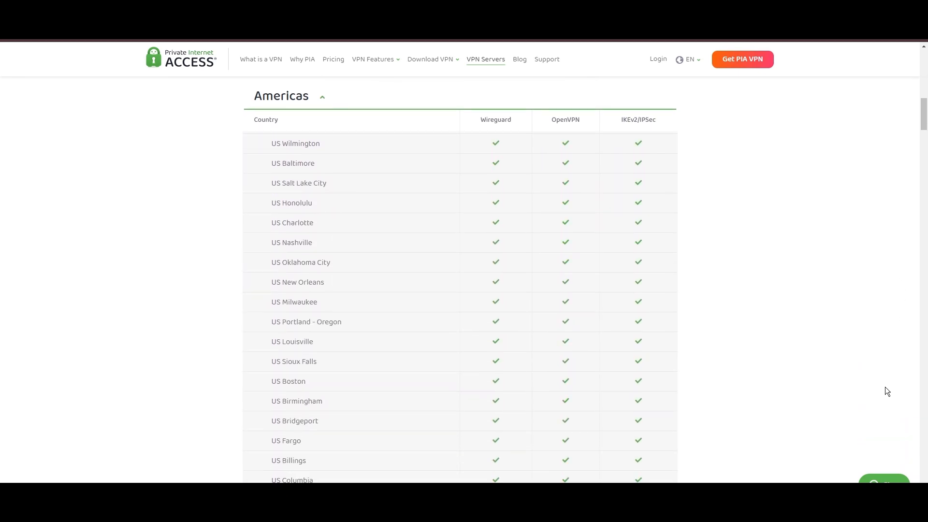
scroll(down, 3)
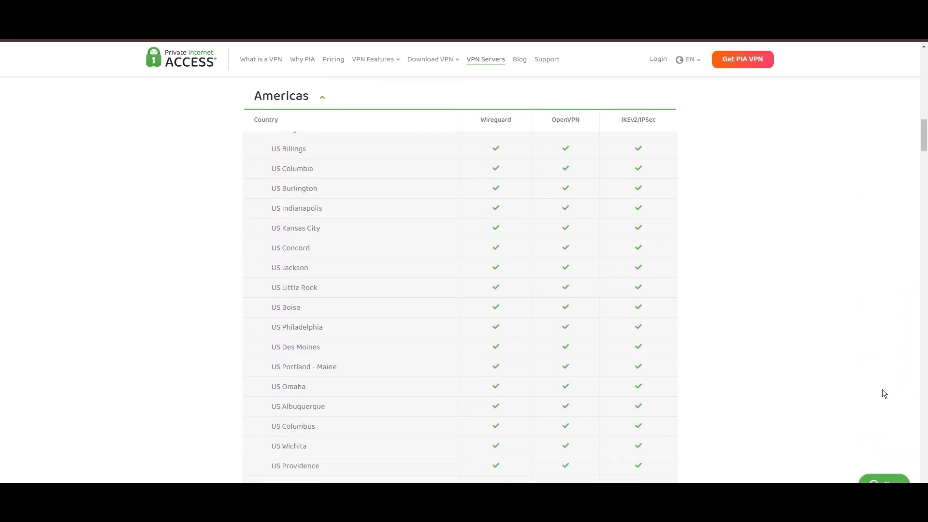
scroll(down, 3)
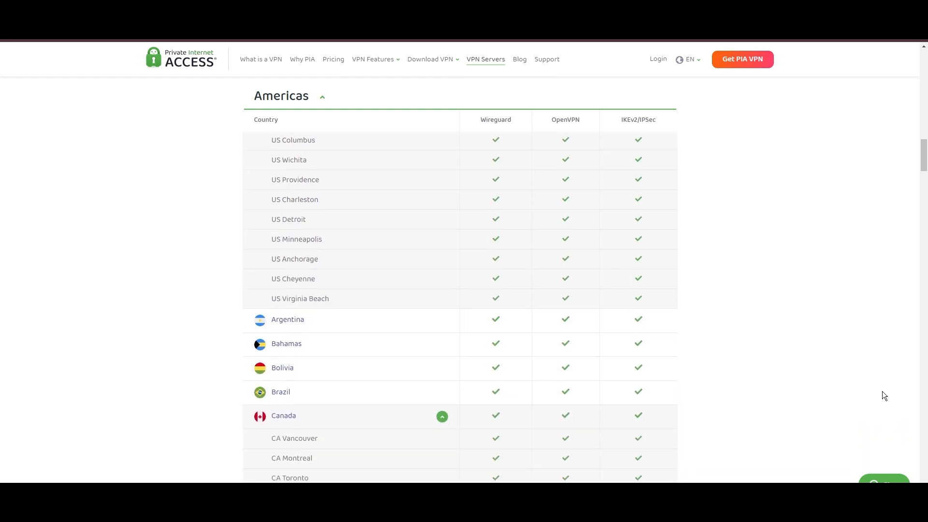
scroll(down, 3)
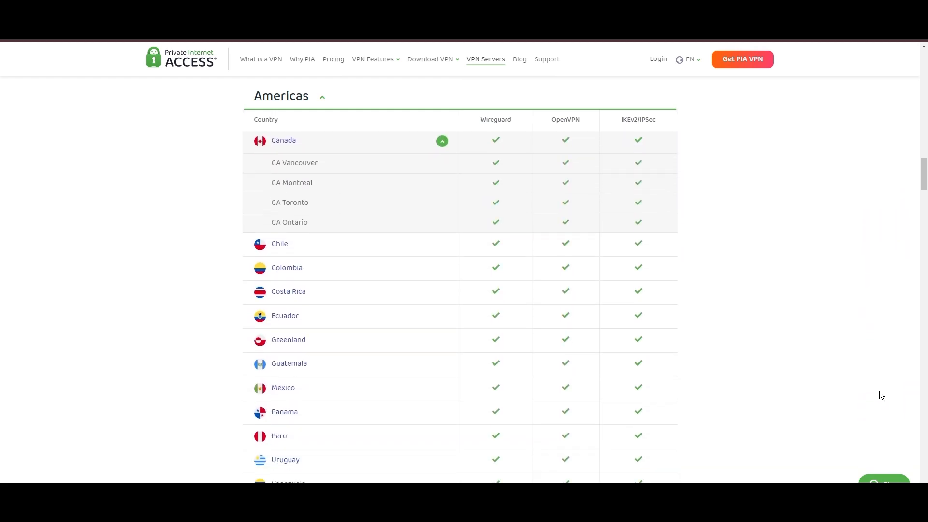
scroll(down, 3)
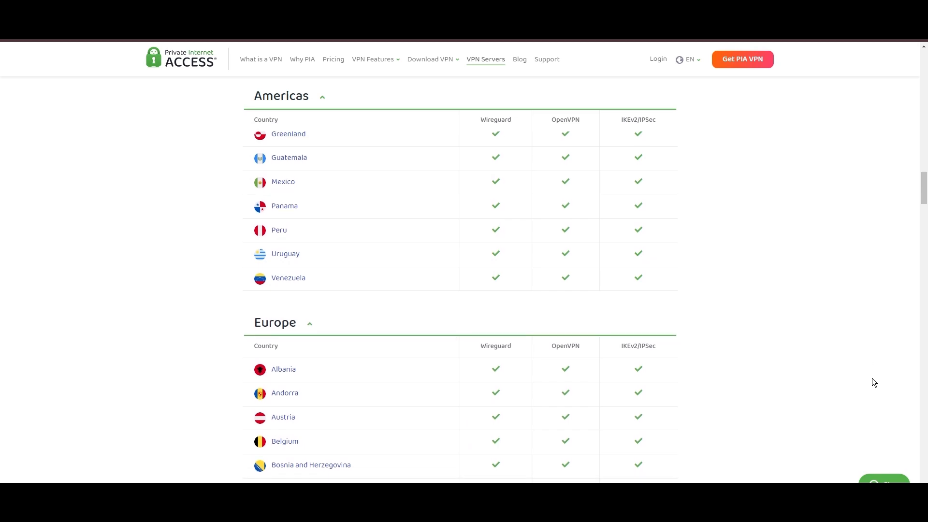
scroll(down, 3)
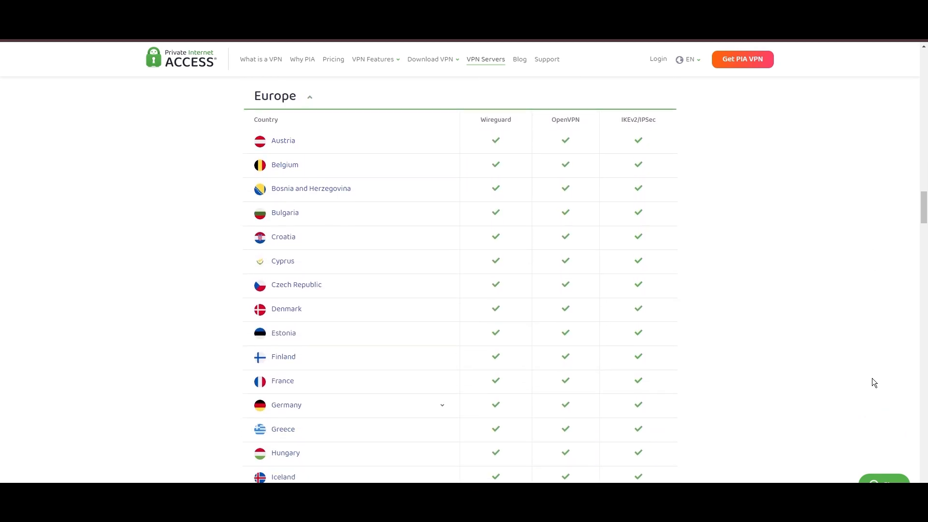
scroll(down, 3)
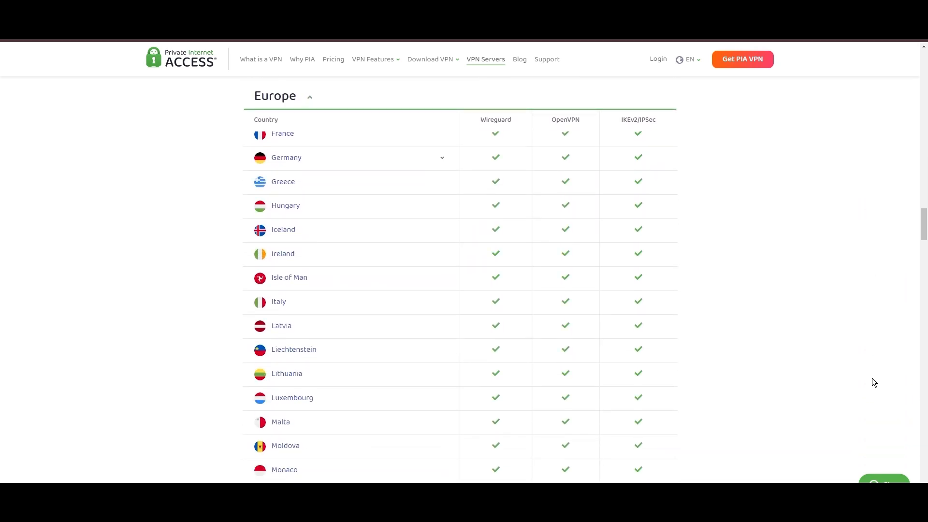
Step: Continue through the Asia Pacific and Middle East tables down to 'The Best Servers in the Industry'
scroll(down, 3)
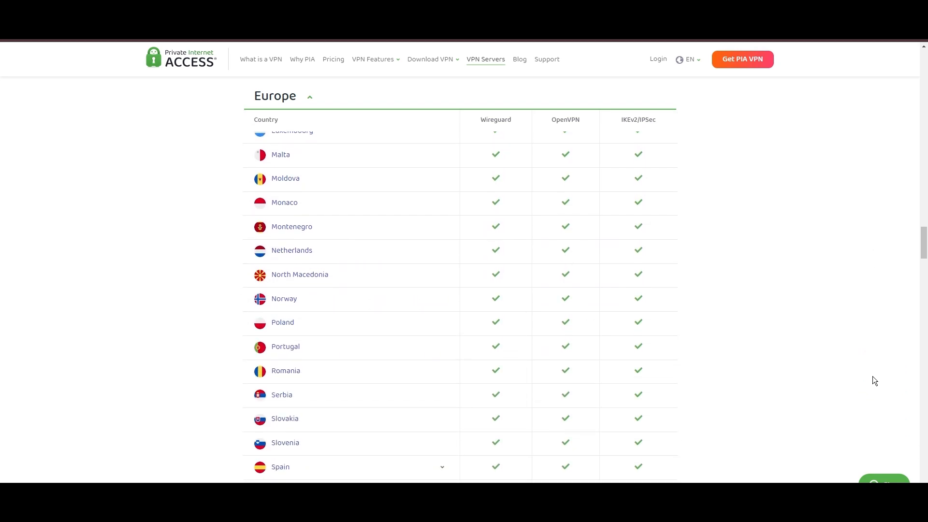
scroll(down, 3)
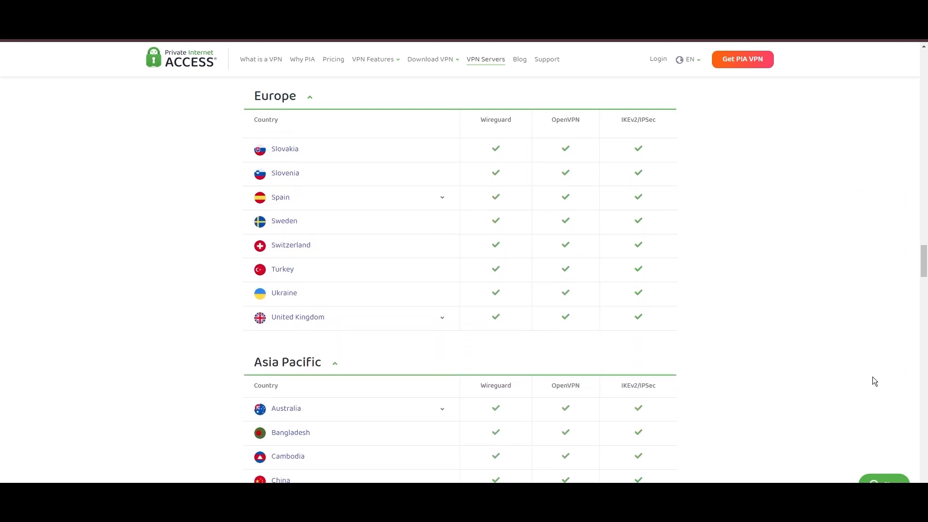
scroll(down, 3)
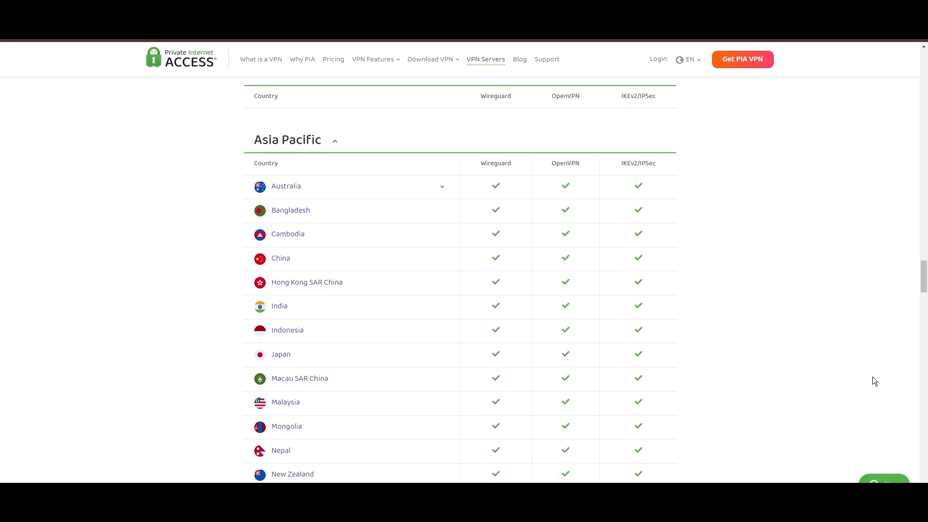
scroll(down, 3)
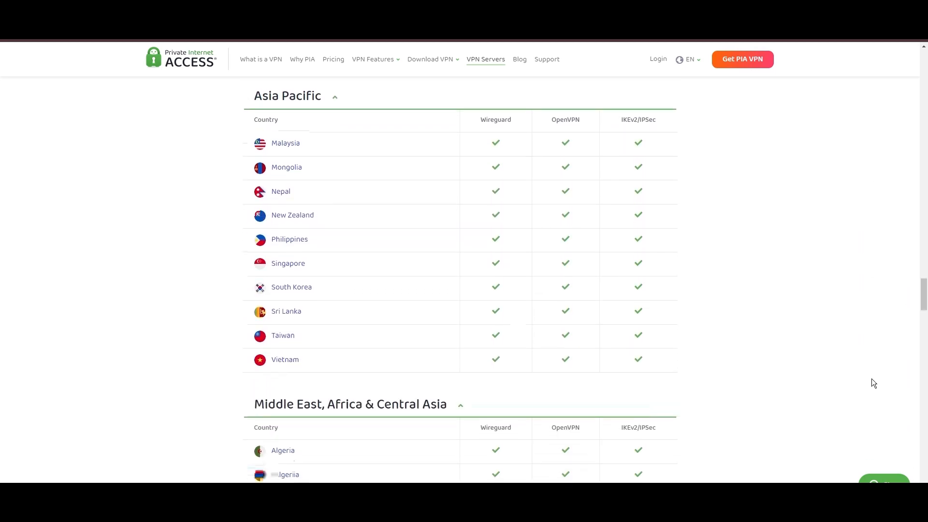
scroll(down, 3)
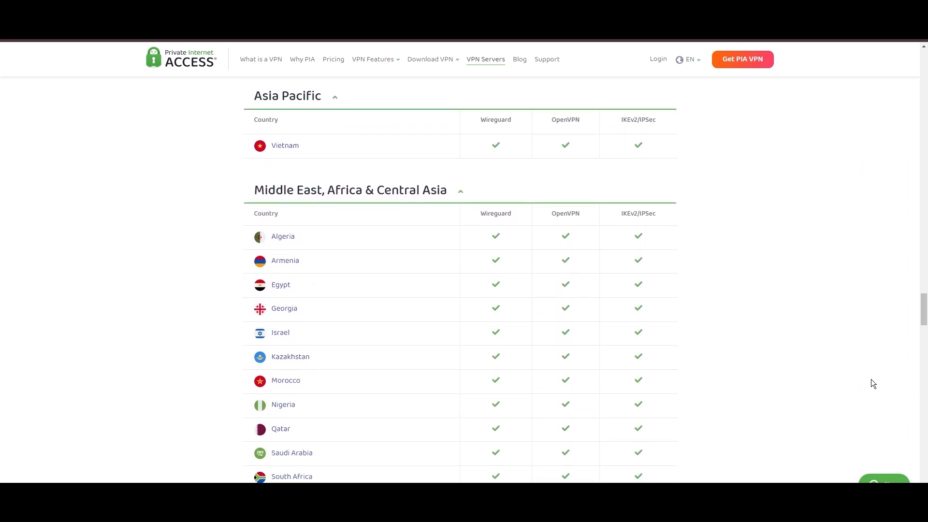
scroll(down, 3)
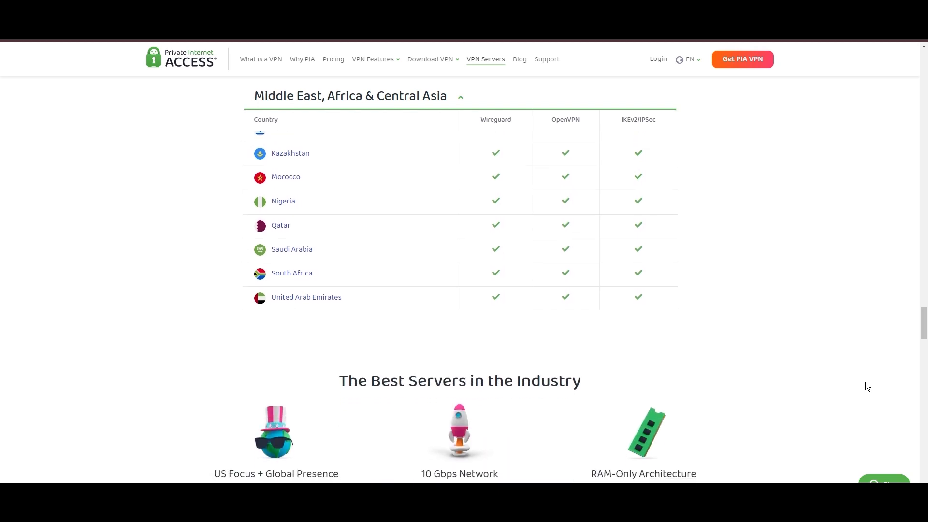
scroll(down, 3)
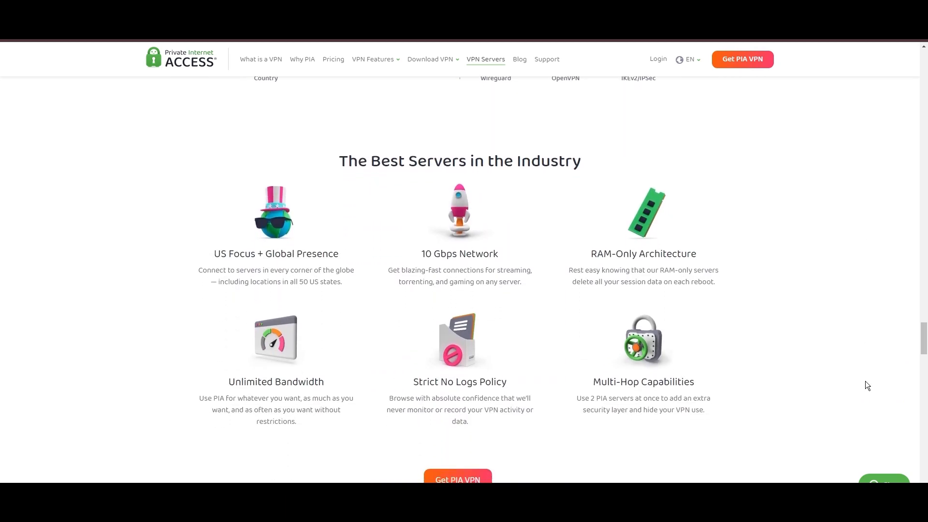
scroll(down, 3)
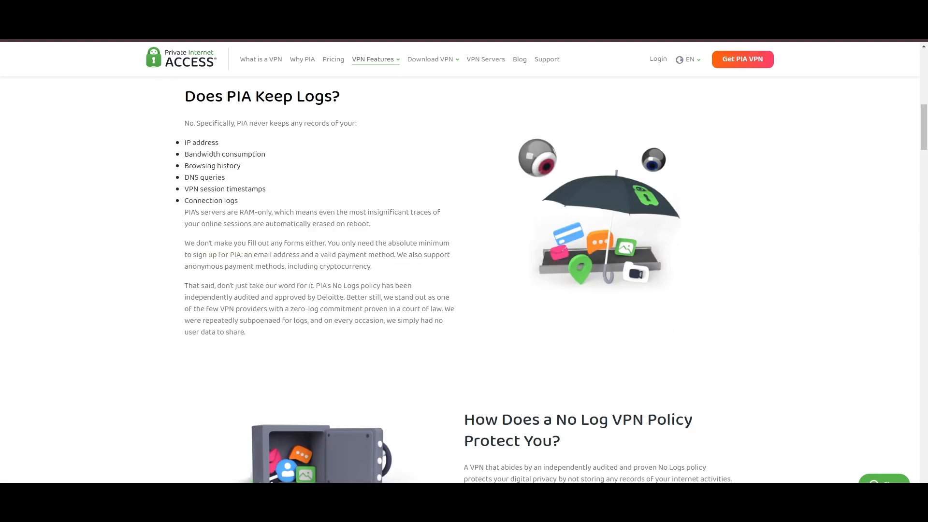
mouse_move(140, 181)
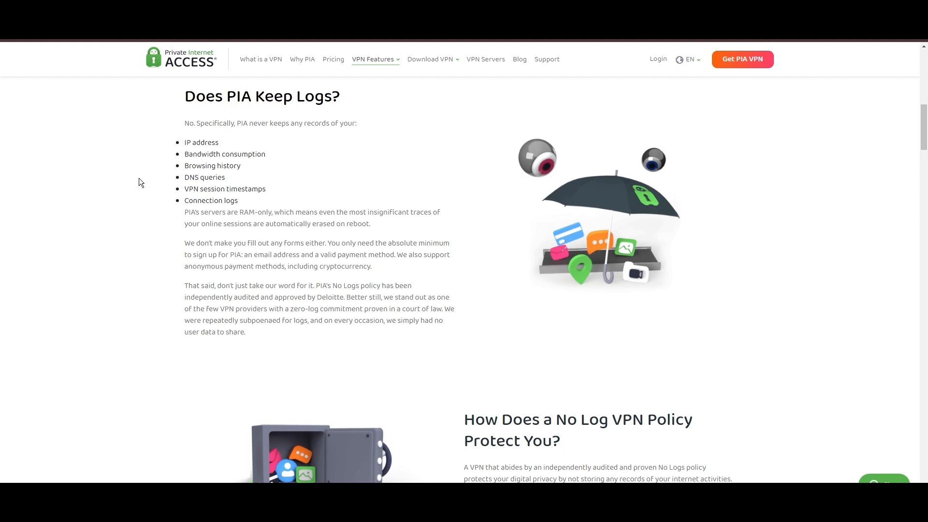
mouse_move(3, 257)
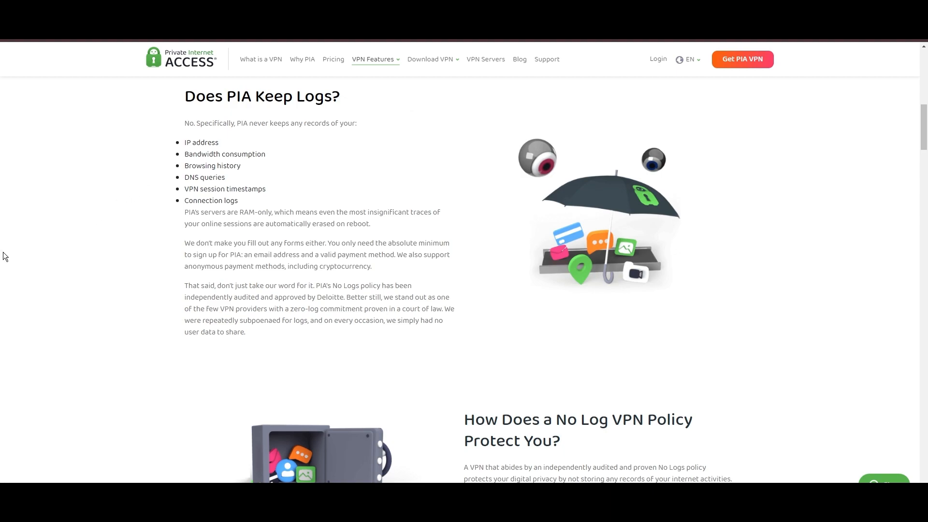
mouse_move(32, 255)
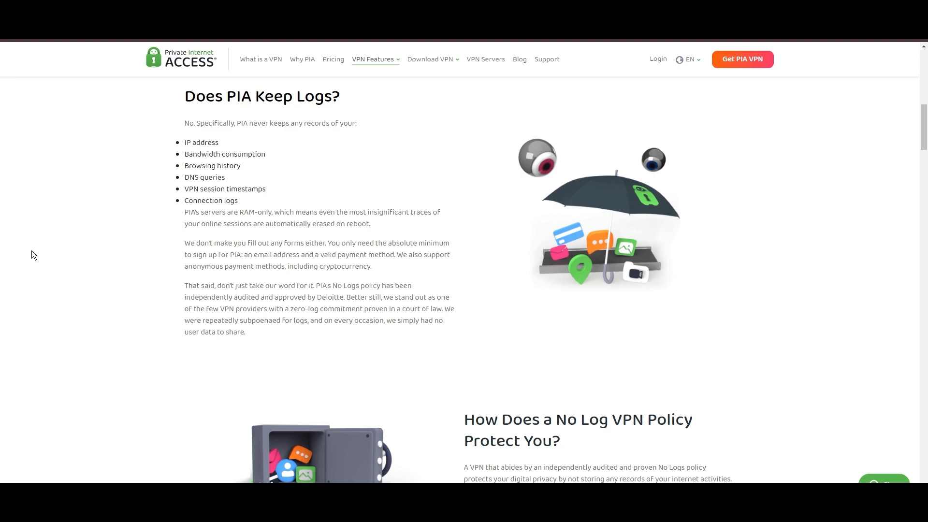
mouse_move(199, 203)
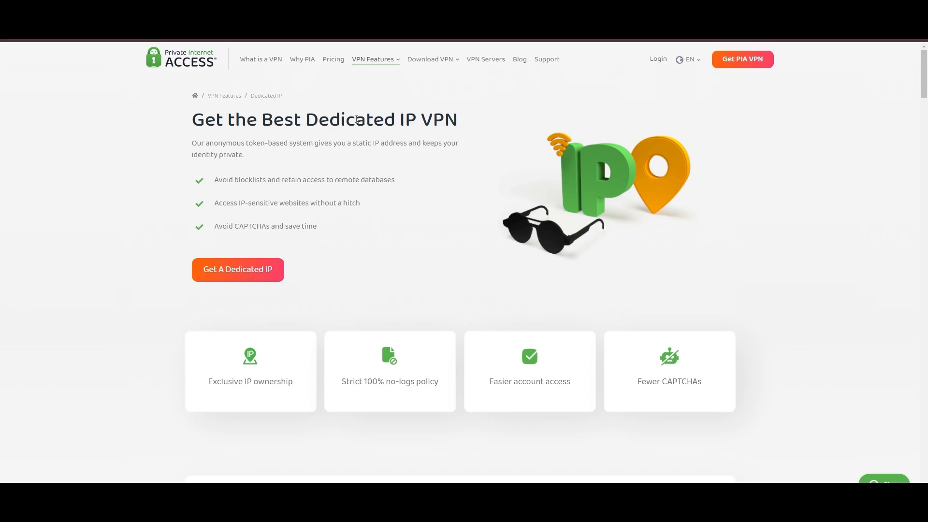
mouse_move(518, 104)
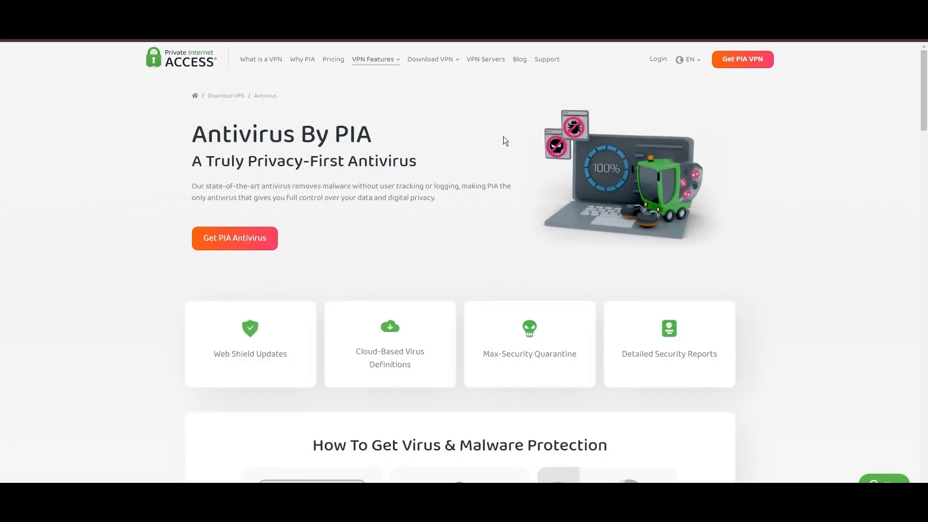
mouse_move(602, 212)
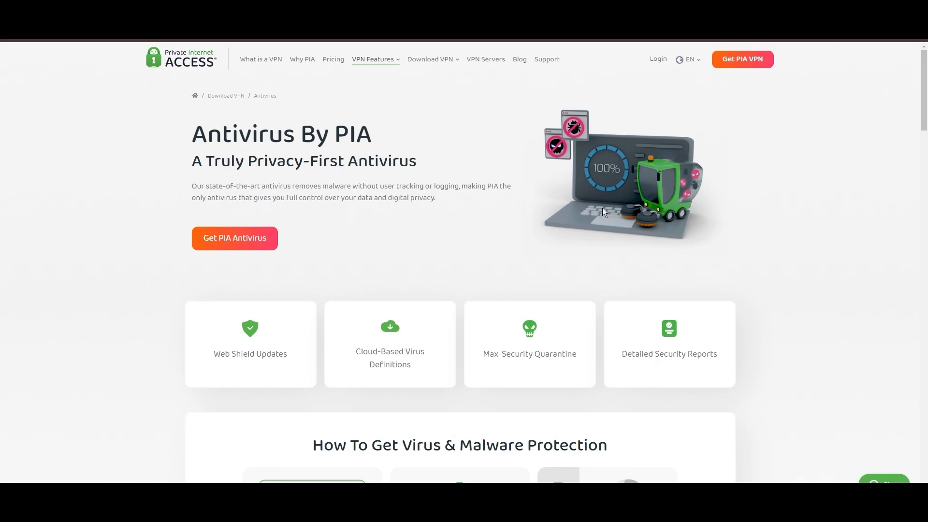
mouse_move(494, 233)
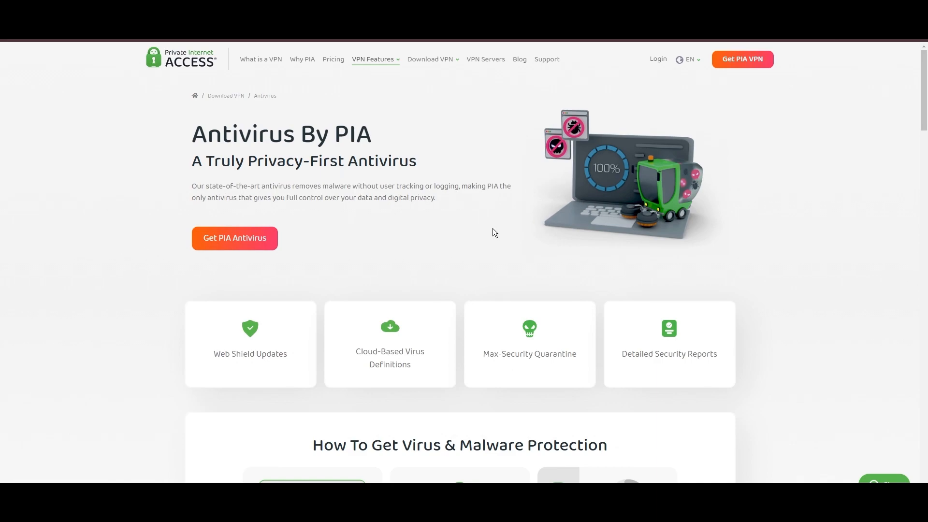
mouse_move(516, 249)
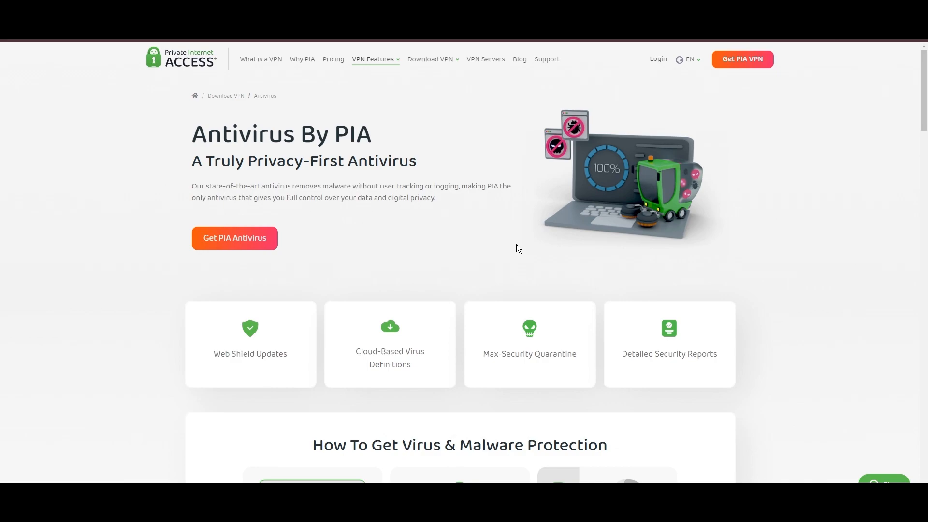
mouse_move(676, 173)
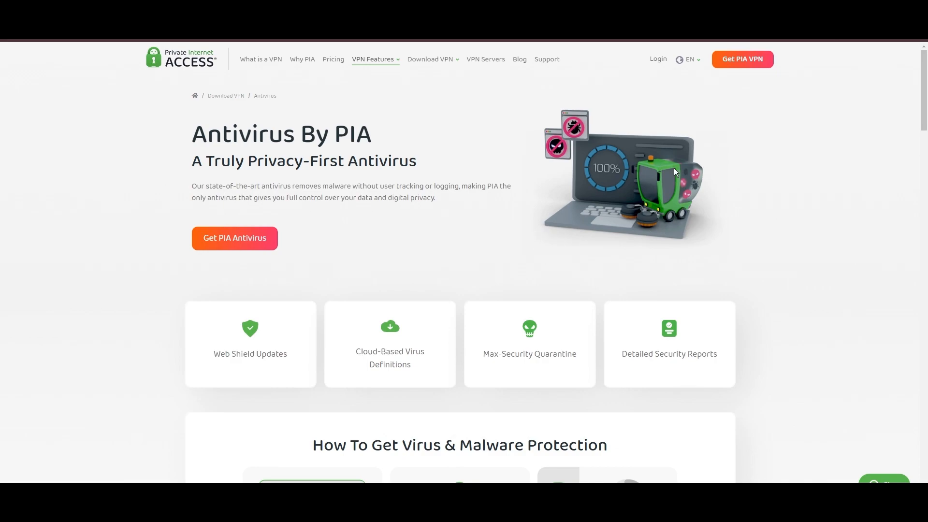
mouse_move(677, 172)
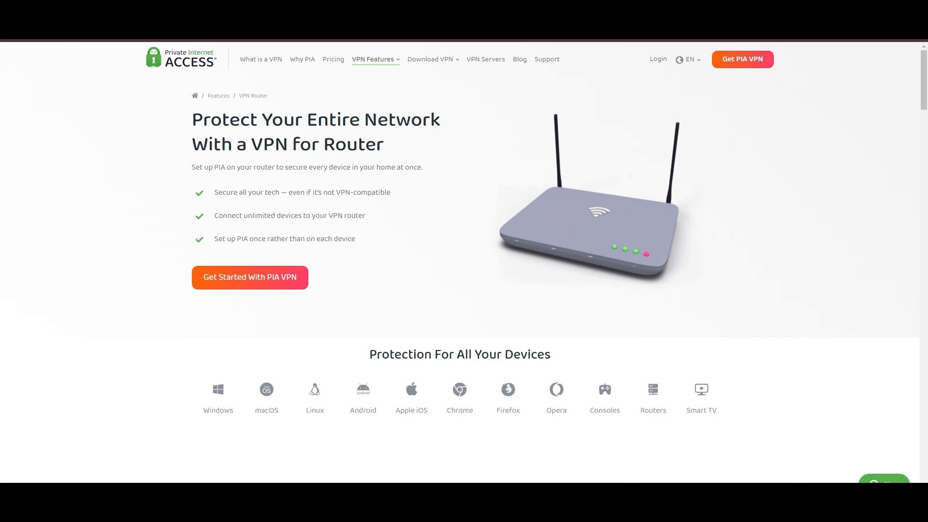
mouse_move(620, 181)
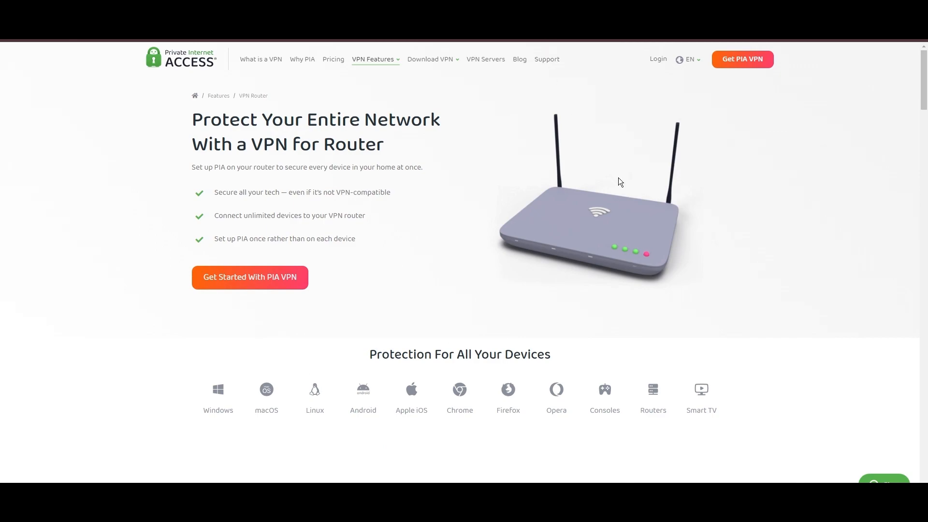
mouse_move(656, 226)
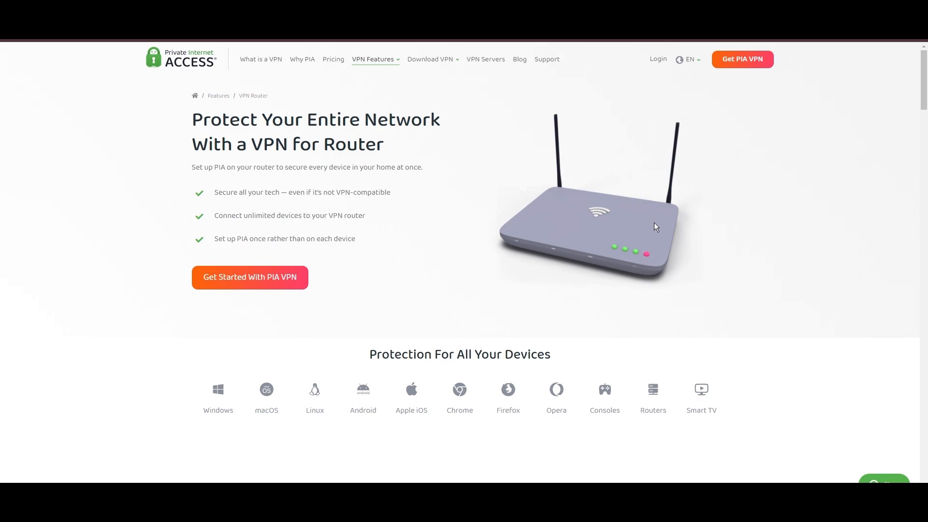
Step: Scroll the VPN for Router page through its device list, then go to PIA's Pricing plans
scroll(down, 3)
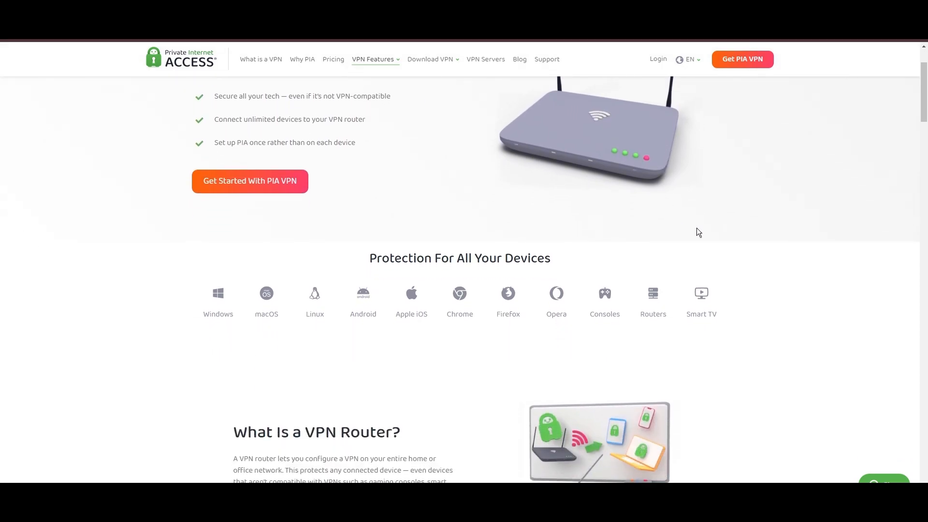
scroll(down, 3)
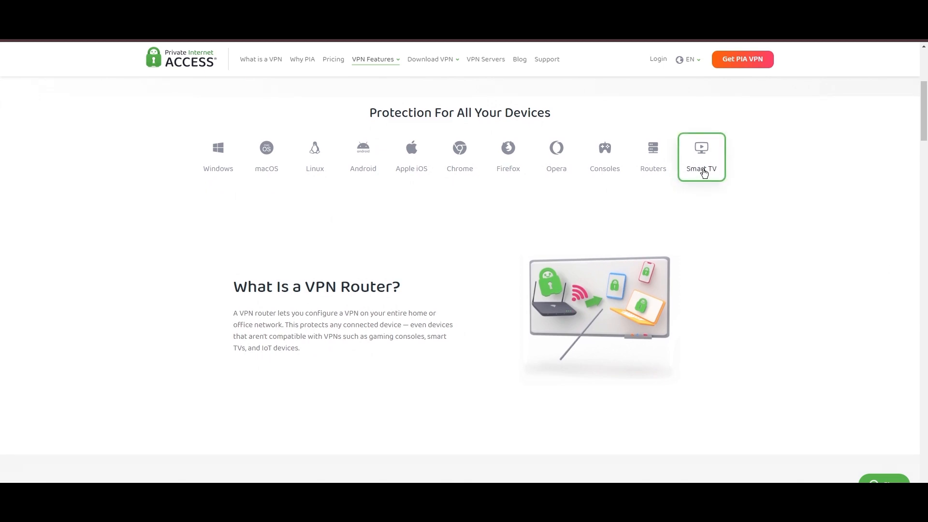
mouse_move(672, 368)
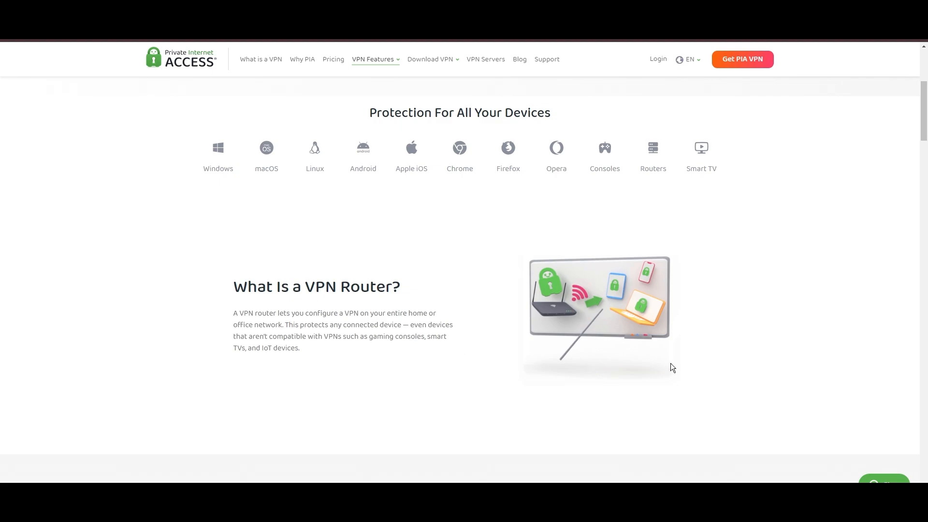
click(334, 59)
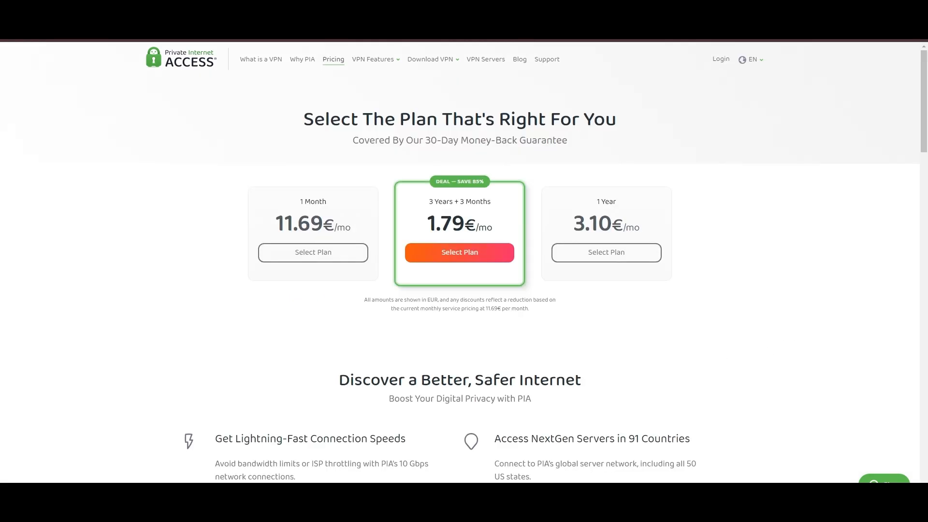
mouse_move(874, 191)
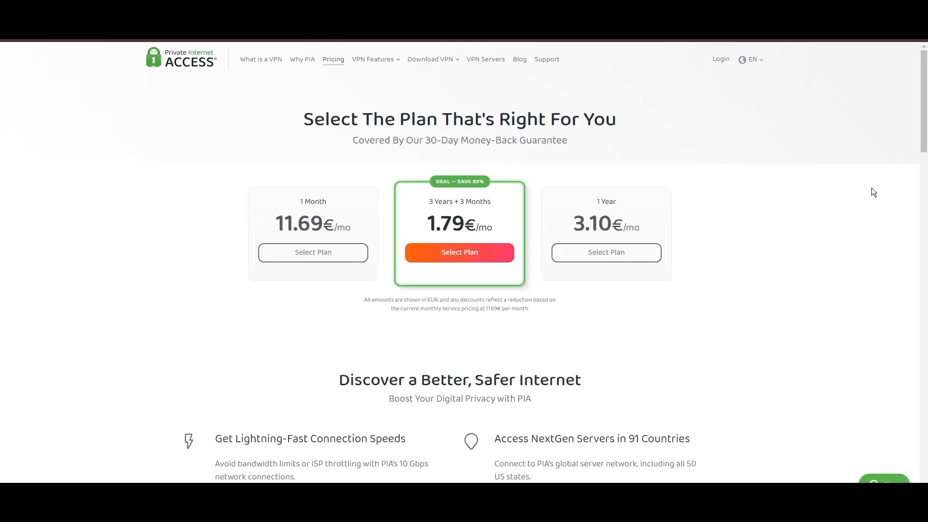
mouse_move(402, 220)
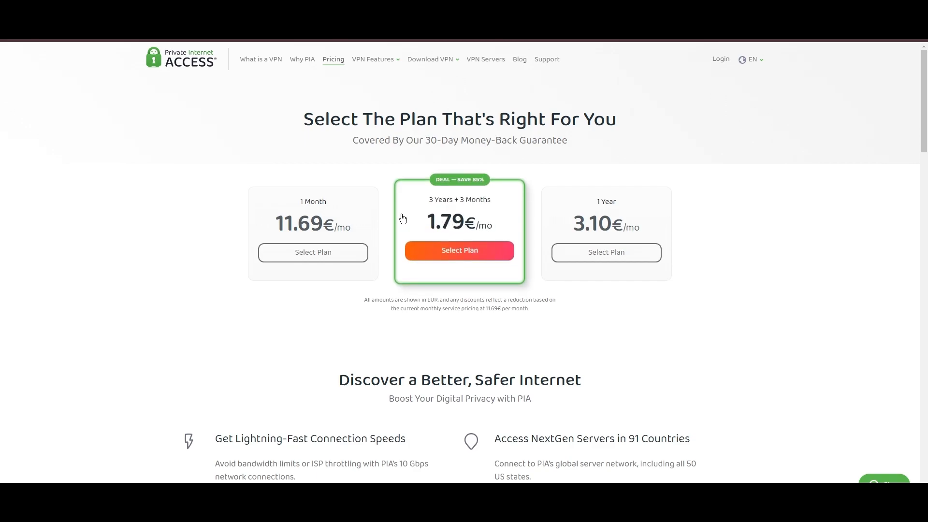
mouse_move(459, 186)
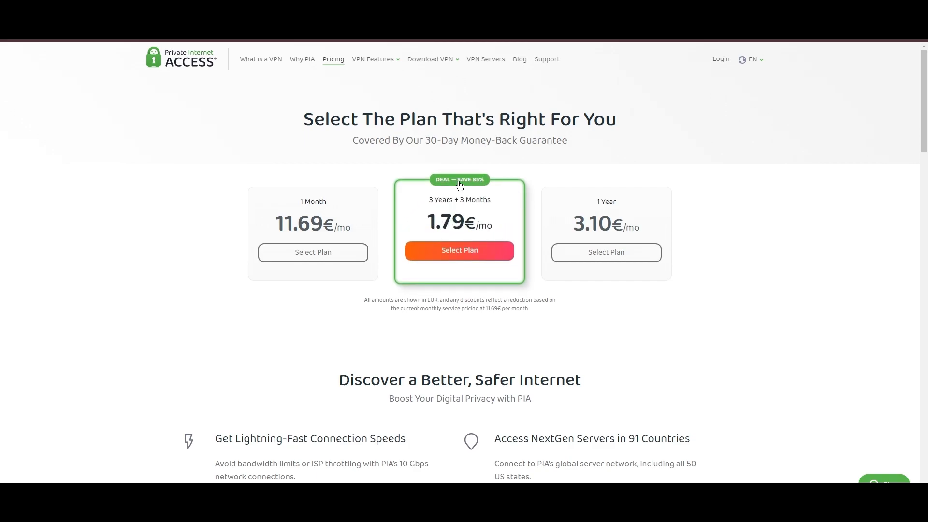
mouse_move(687, 357)
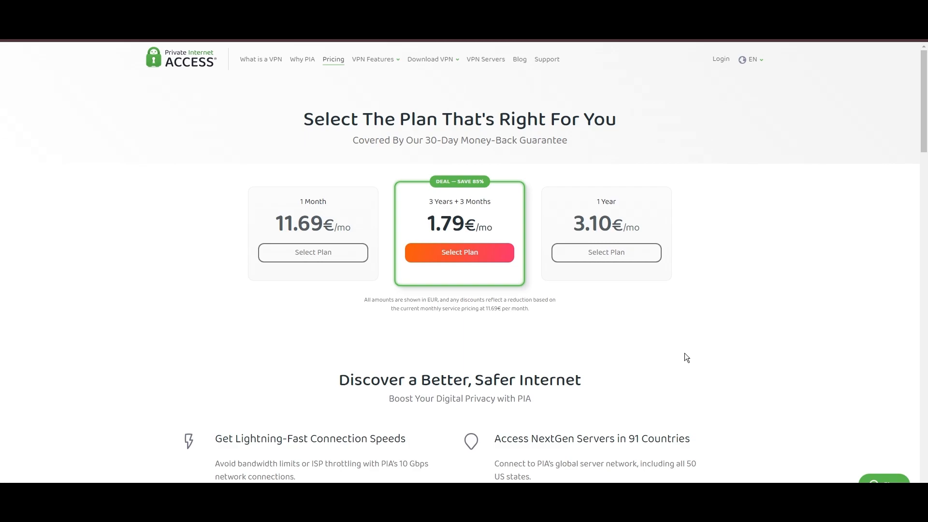
mouse_move(855, 338)
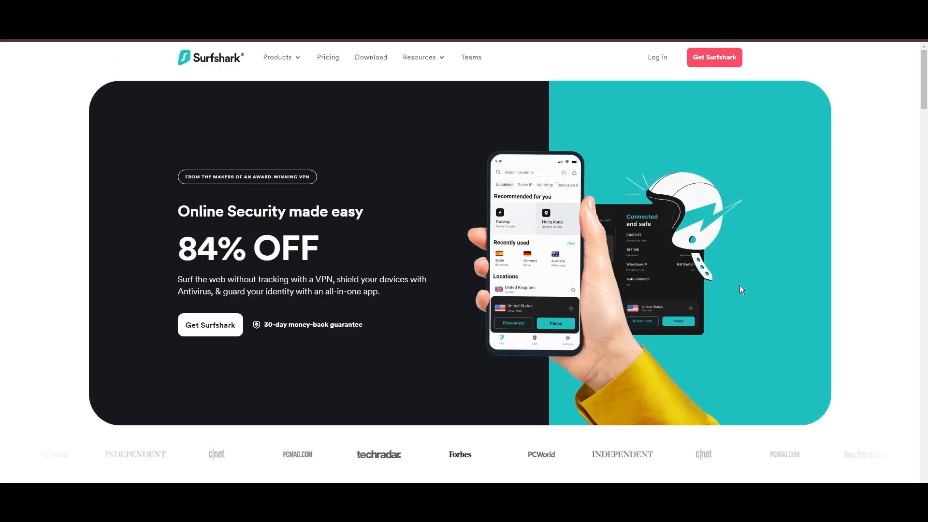
Step: Scroll the Surfshark homepage down through the VPN features to the benefits tabs
scroll(down, 3)
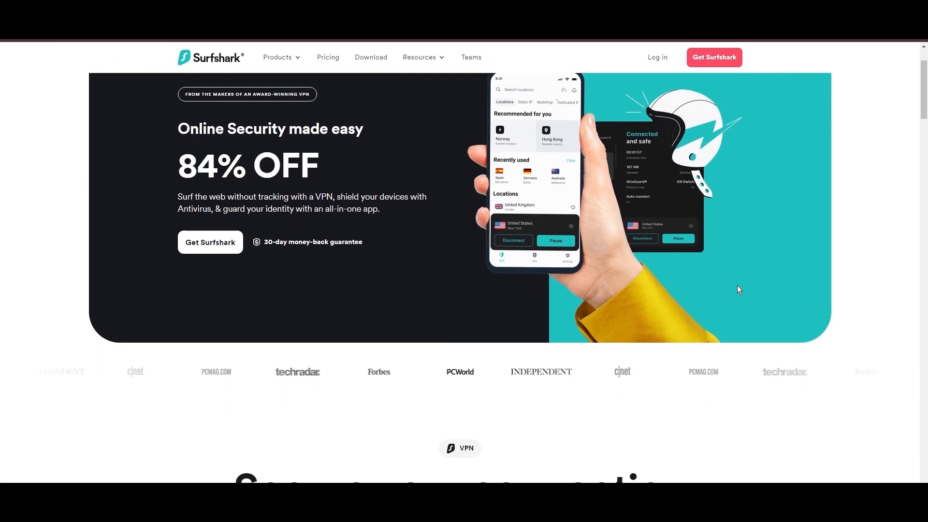
scroll(down, 3)
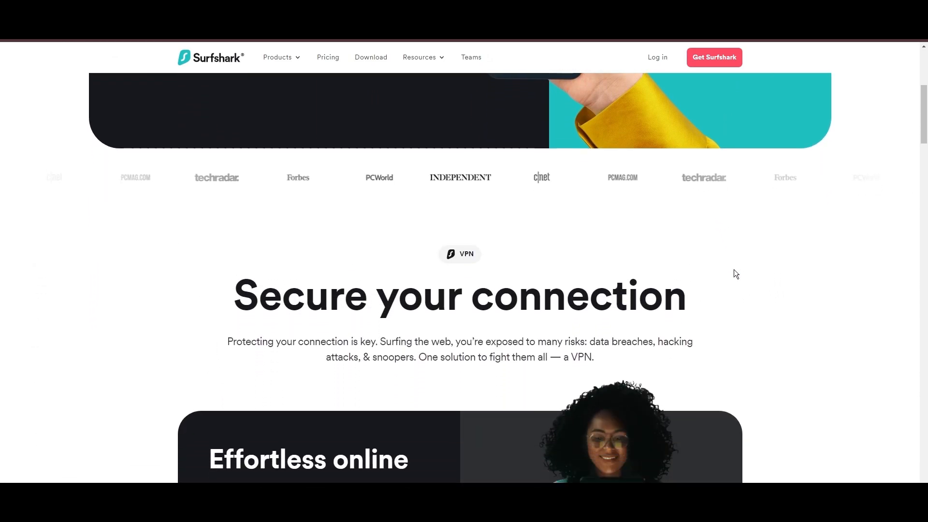
scroll(down, 3)
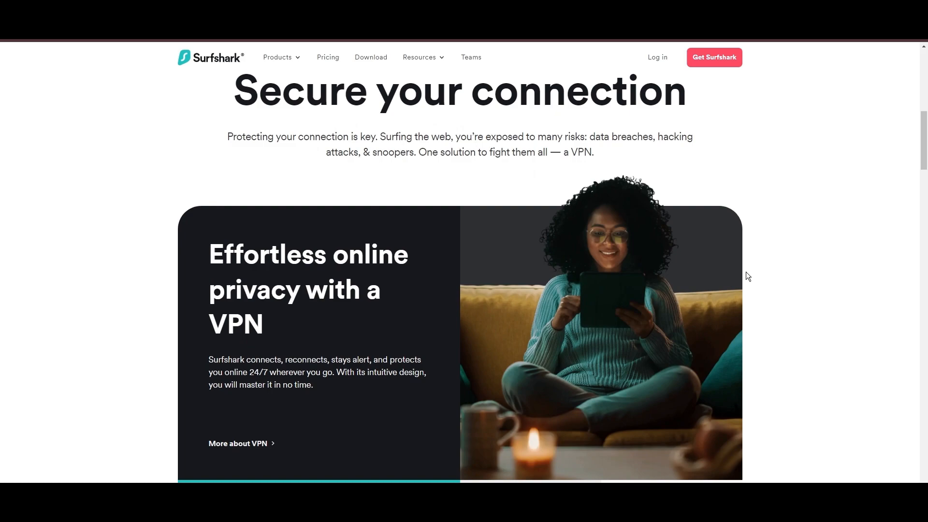
scroll(down, 3)
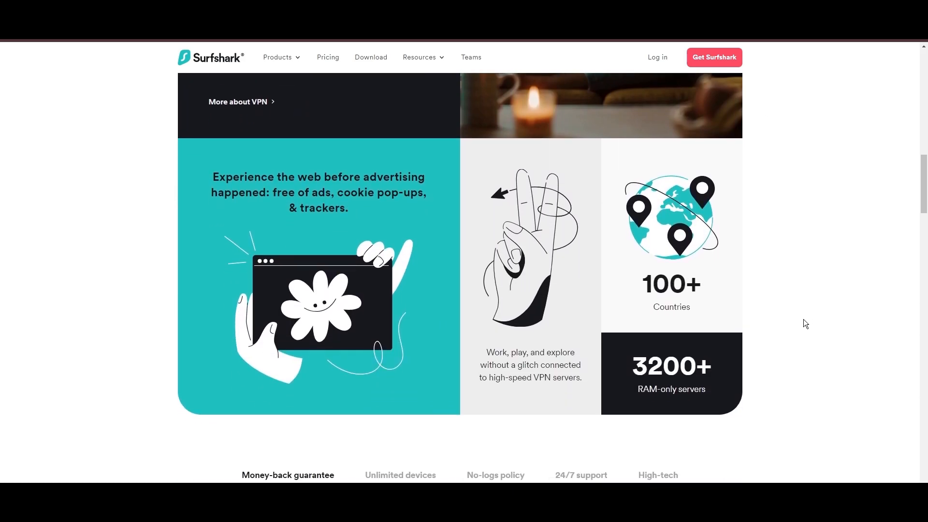
scroll(down, 3)
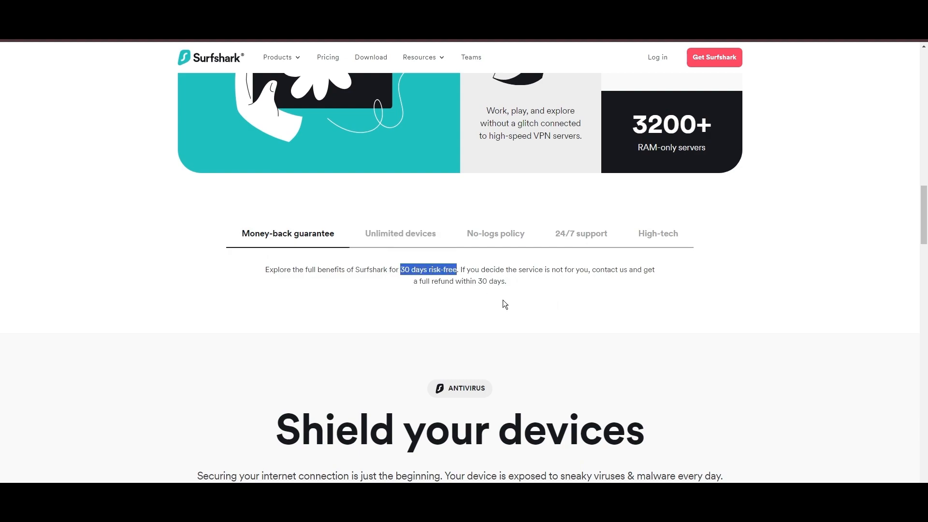
Step: Show the Unlimited devices benefit, then the 24/7 support description
click(401, 233)
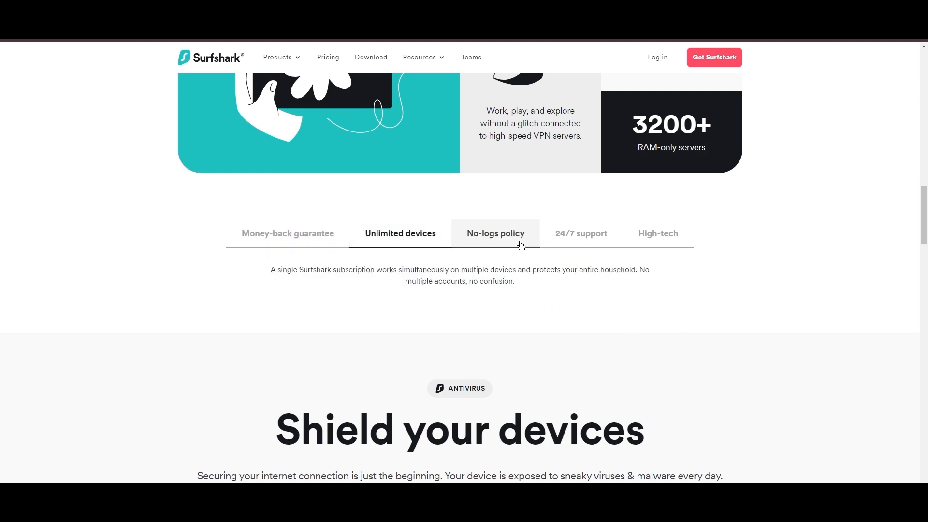
click(580, 233)
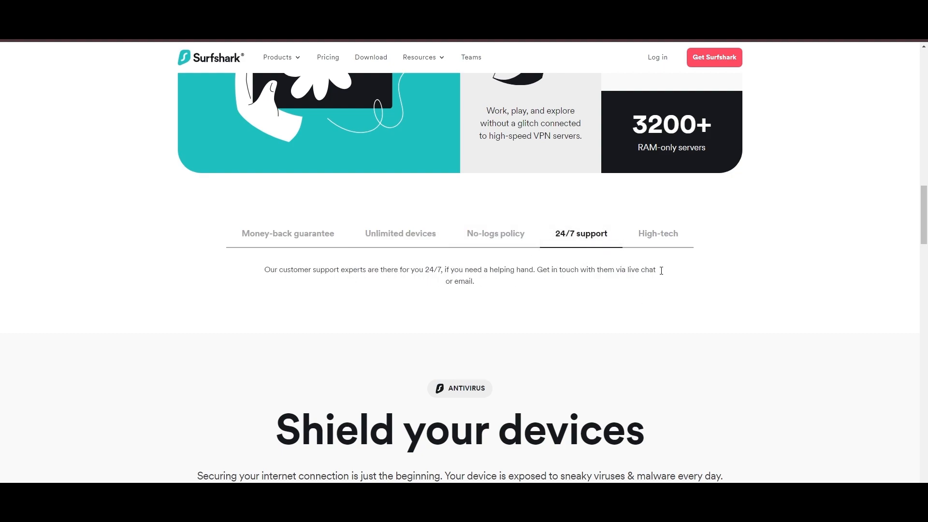
click(656, 233)
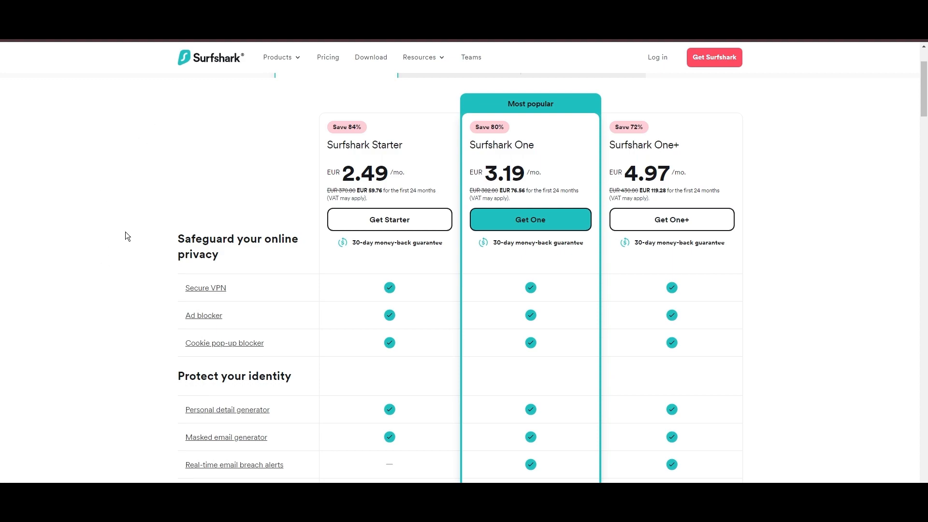
mouse_move(367, 280)
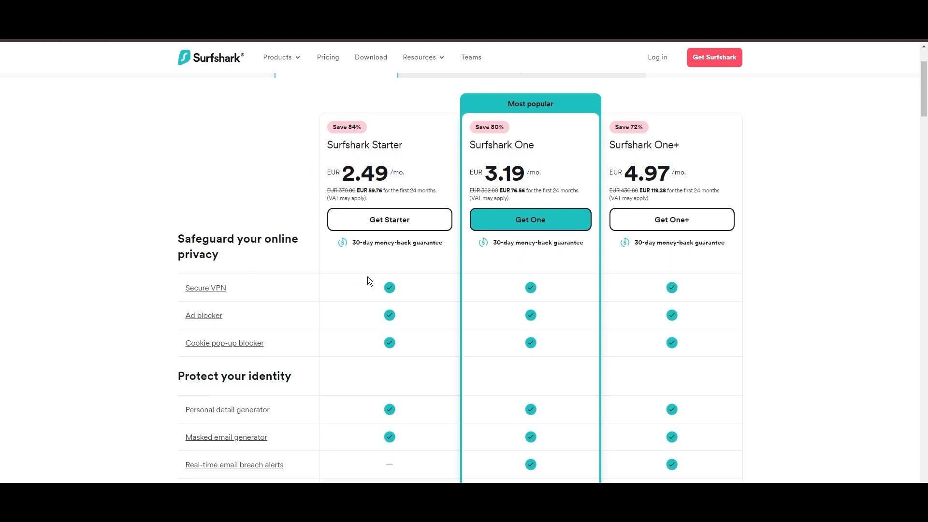
mouse_move(789, 257)
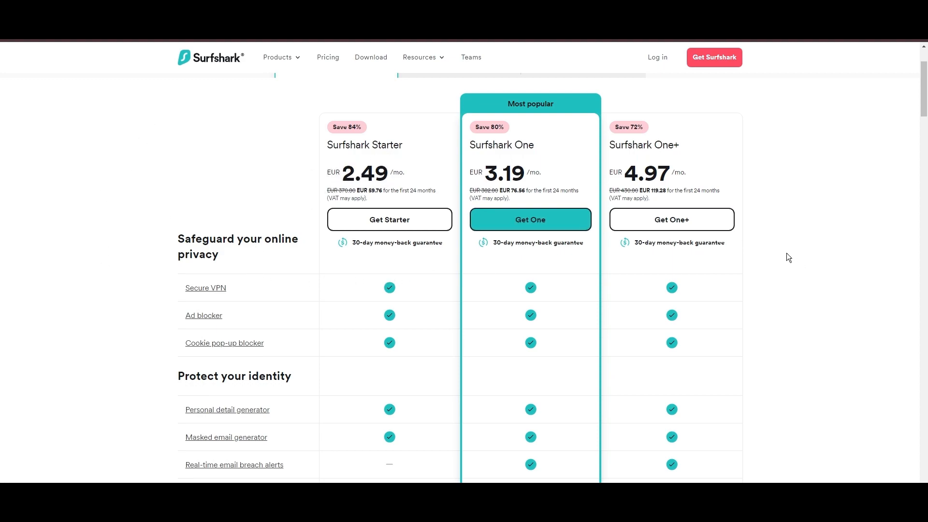
Step: Scroll the Starter, One and One+ comparison table down to the data-removal rows and back
scroll(down, 3)
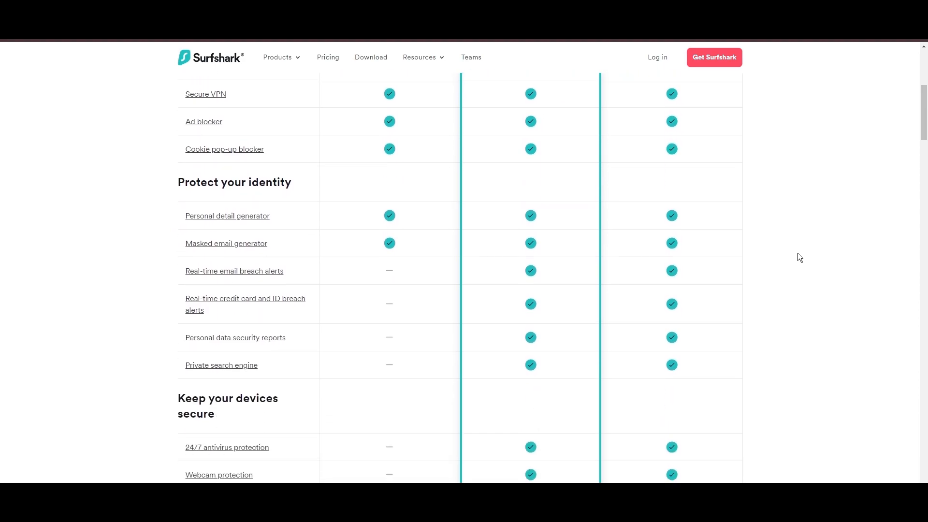
scroll(down, 3)
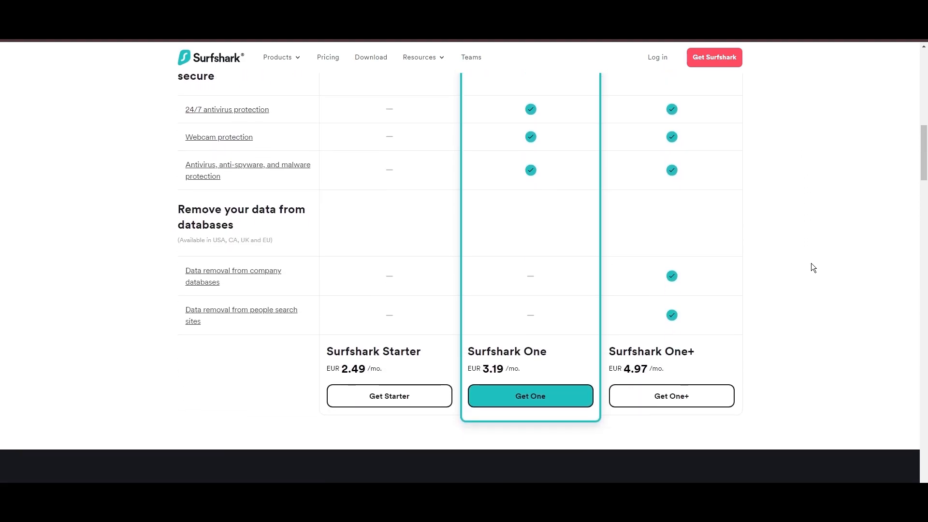
scroll(up, 3)
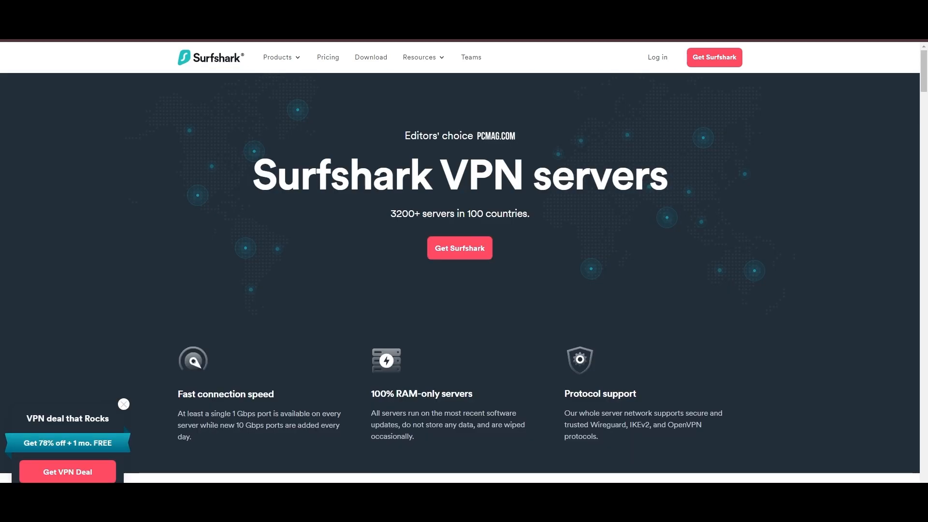
Step: Scroll through Surfshark's Europe server locations list
scroll(down, 3)
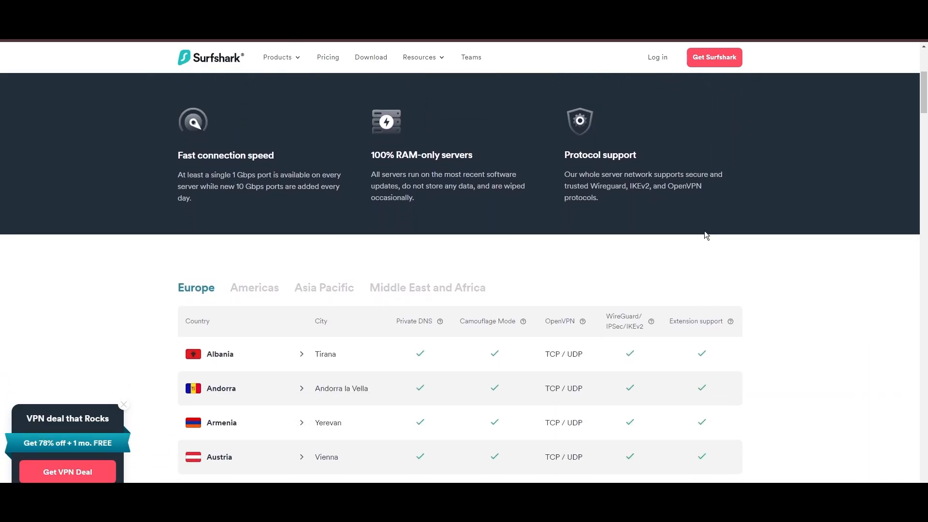
scroll(down, 3)
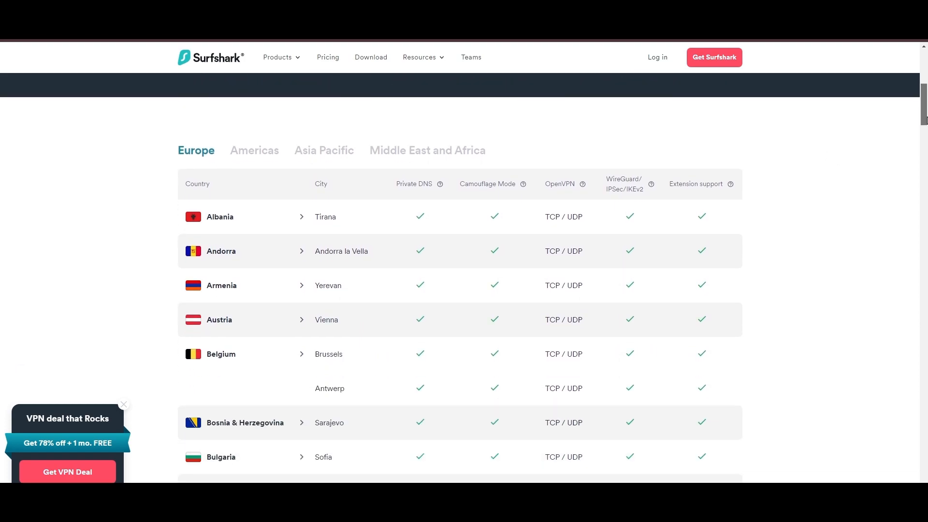
scroll(down, 3)
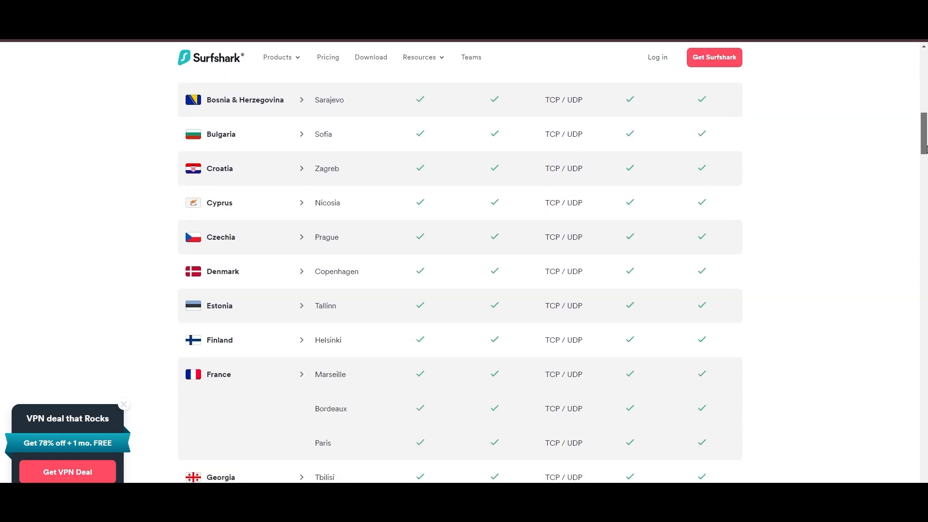
scroll(down, 3)
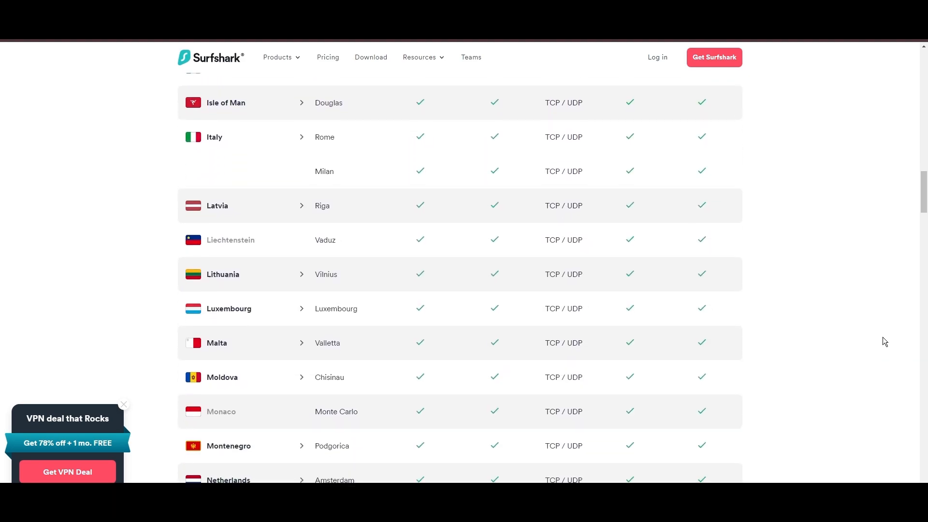
scroll(down, 3)
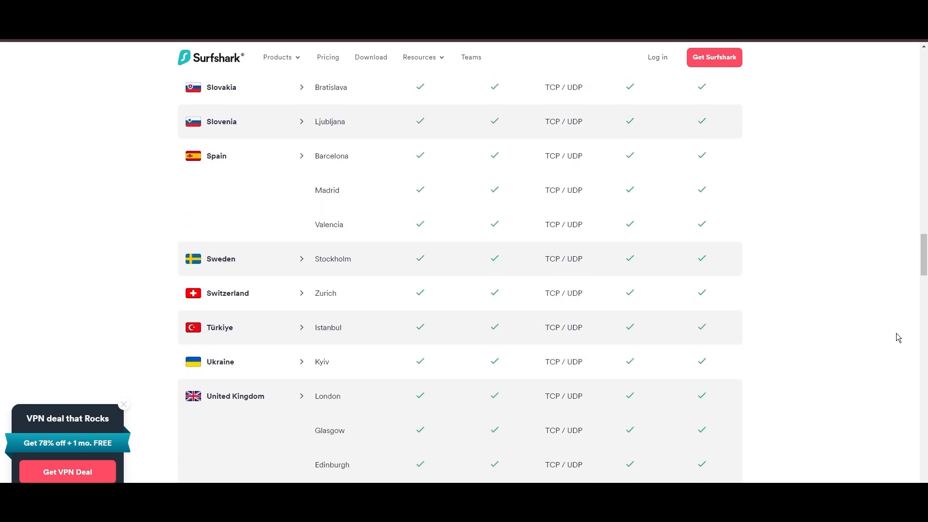
scroll(down, 3)
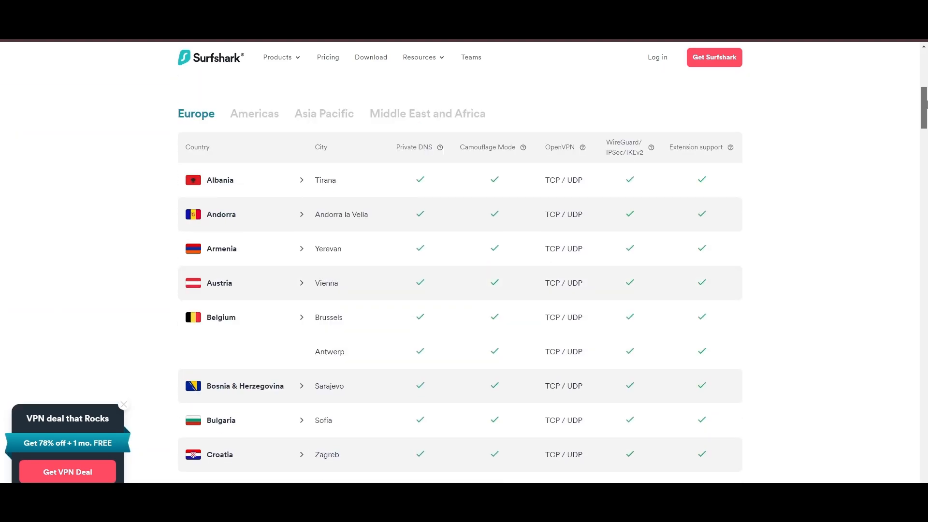
Step: Show the Americas server locations and scroll through them
click(255, 114)
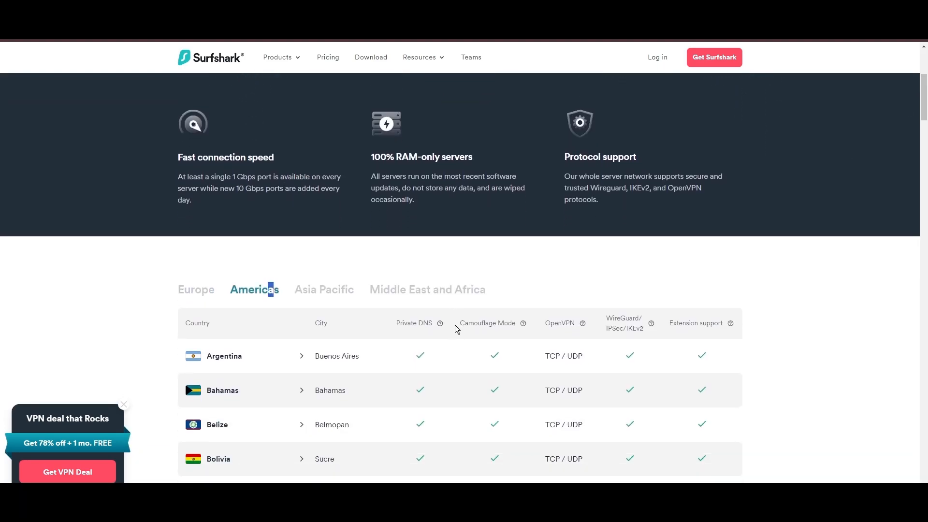
scroll(down, 3)
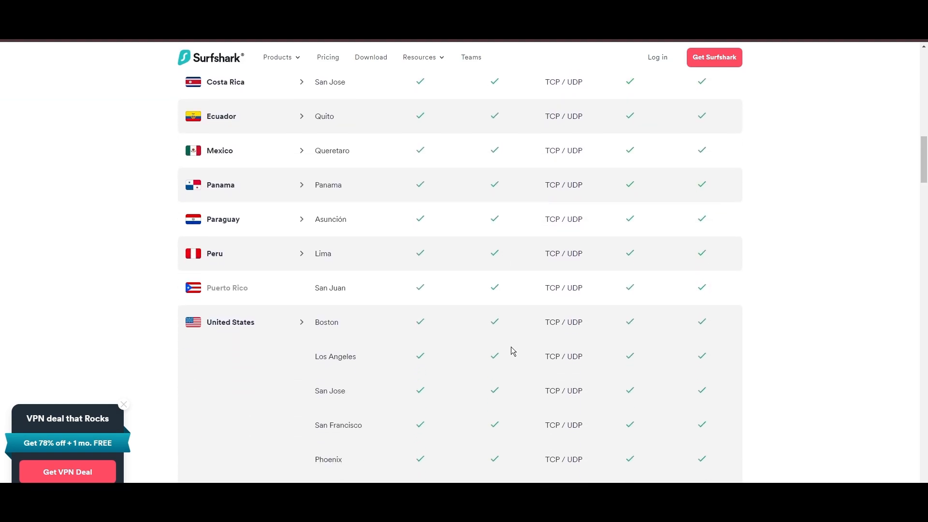
scroll(down, 3)
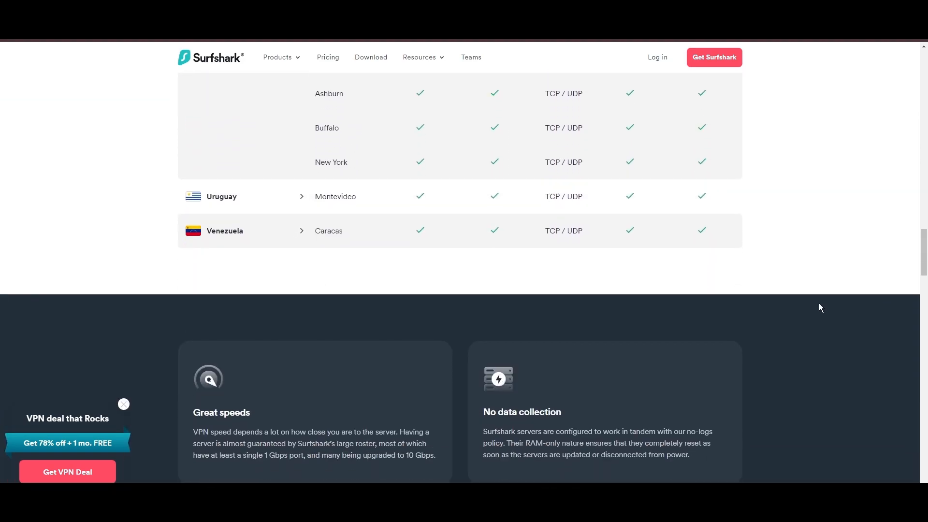
scroll(up, 3)
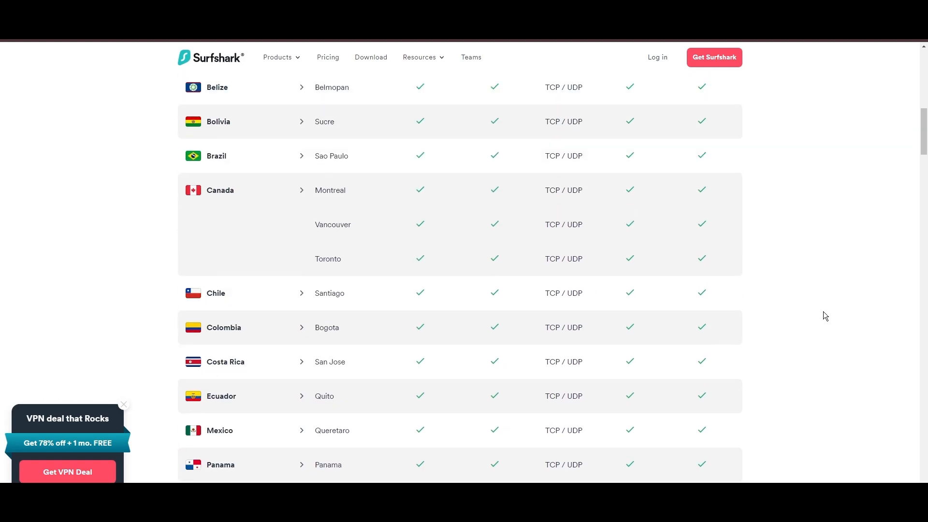
Step: Show the Asia Pacific servers, then browse down to the Middle East and Africa locations
click(324, 367)
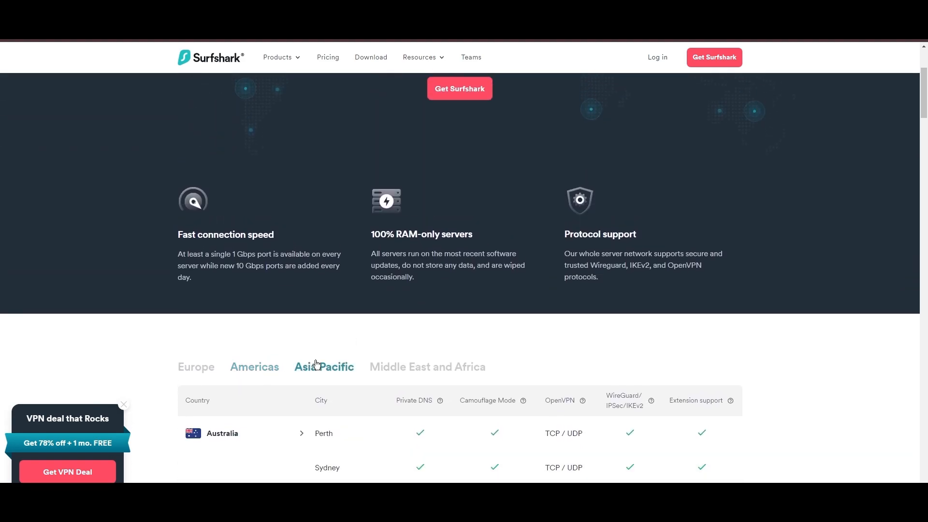
scroll(down, 3)
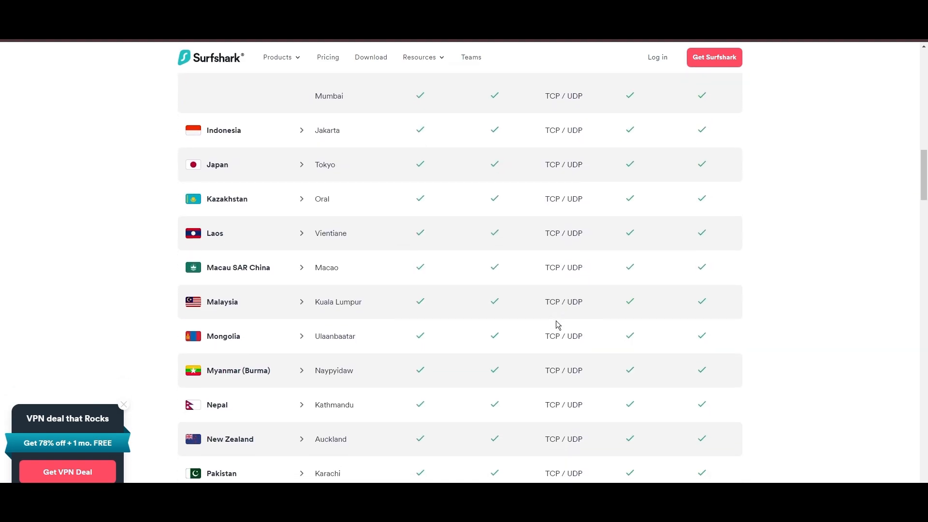
scroll(down, 3)
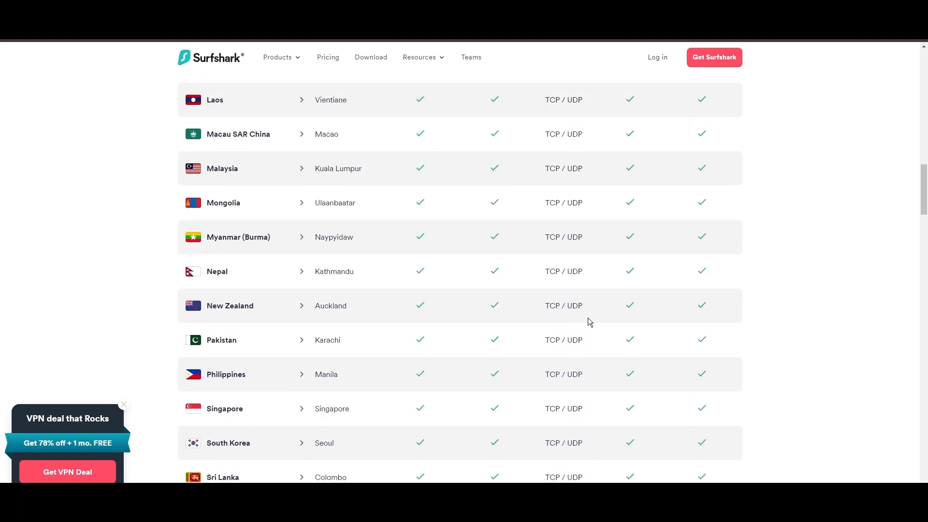
scroll(up, 3)
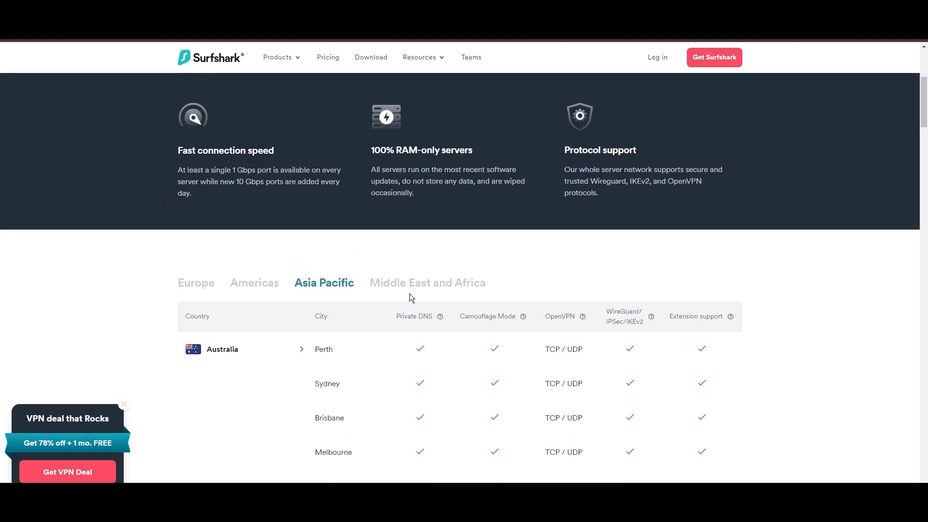
scroll(down, 3)
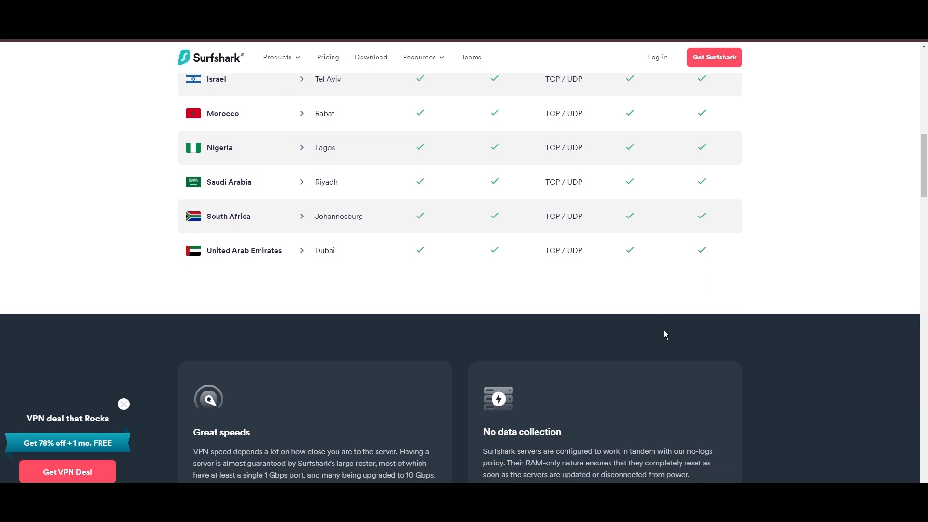
scroll(up, 3)
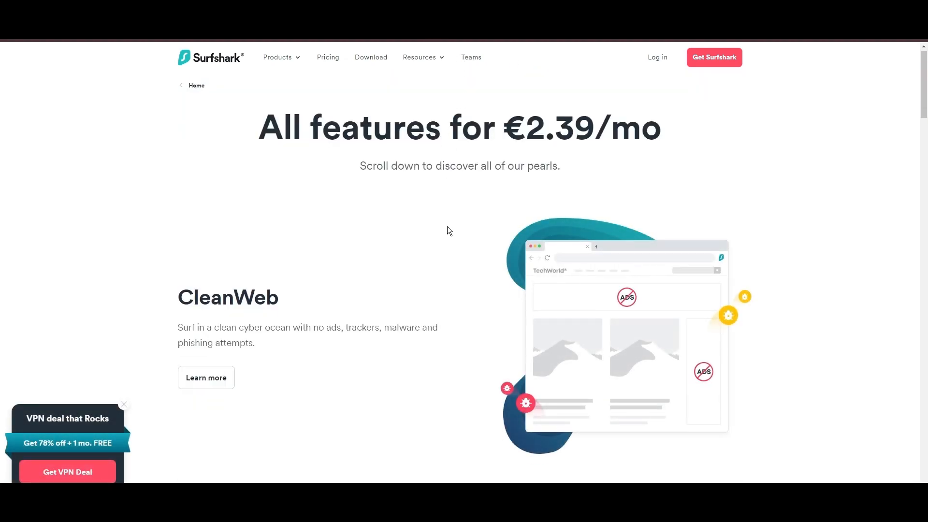
Step: Scroll the features page past CleanWeb, Bypasser, security features, the competitor comparison and 24/7 support to the footer
scroll(down, 3)
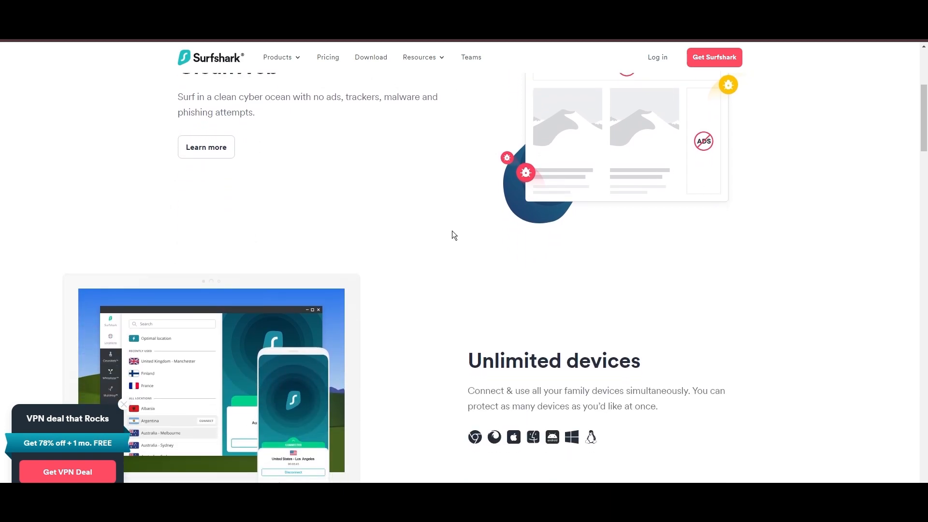
scroll(down, 3)
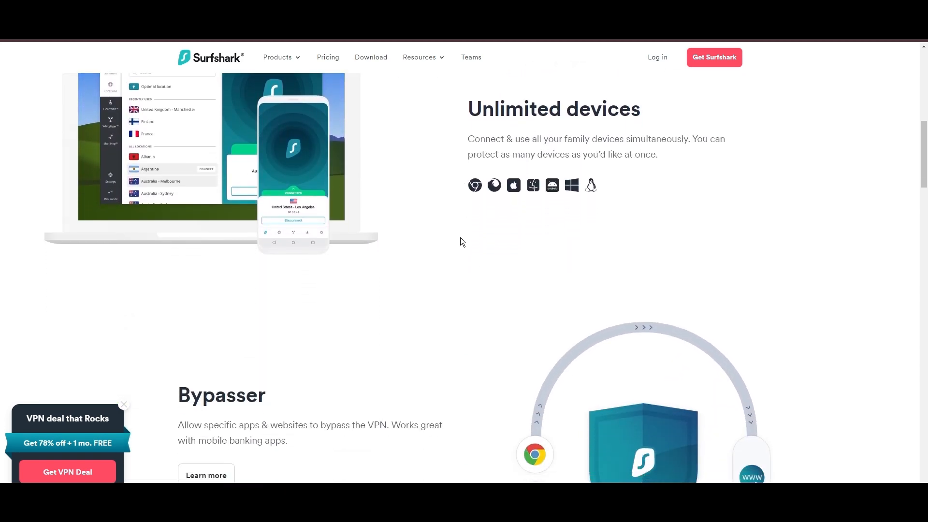
scroll(down, 3)
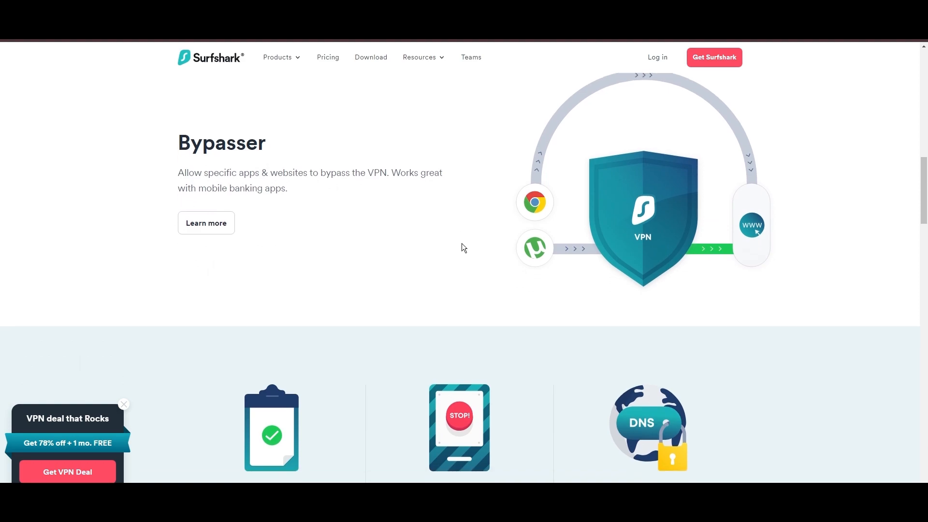
scroll(down, 3)
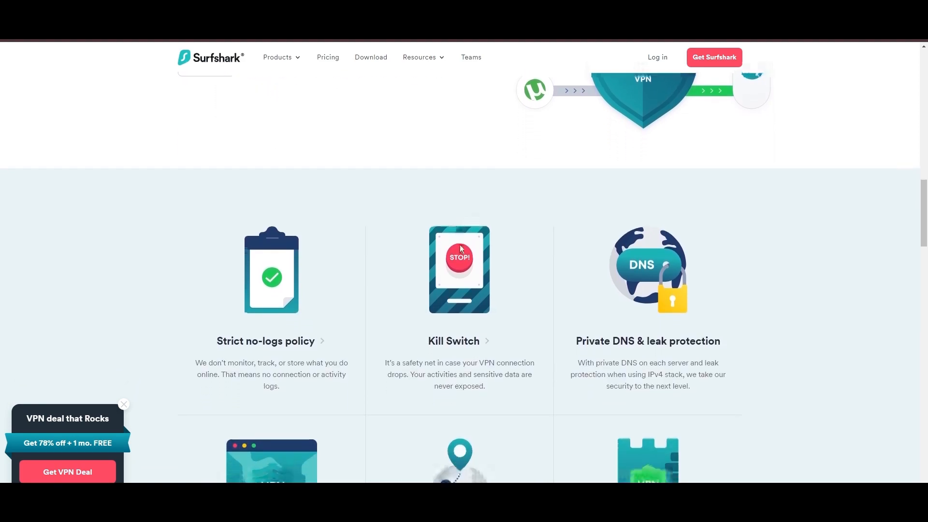
scroll(down, 3)
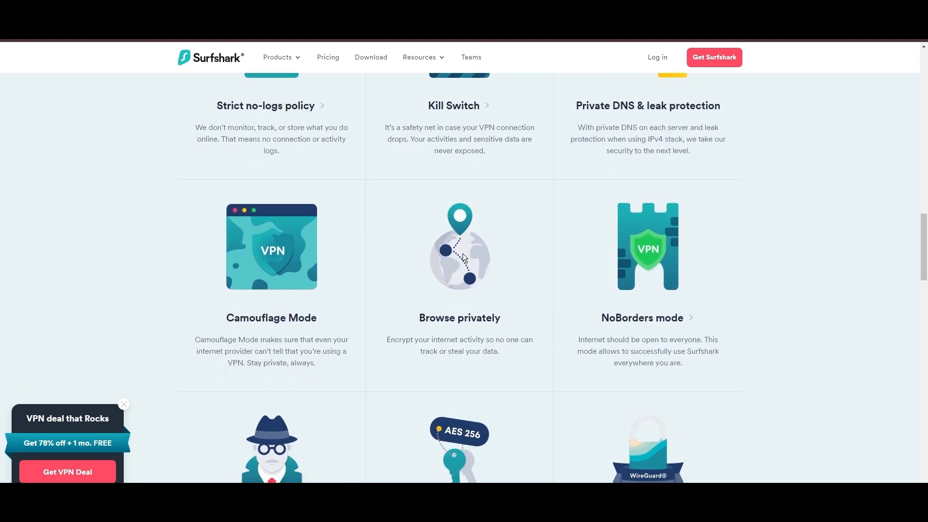
scroll(down, 3)
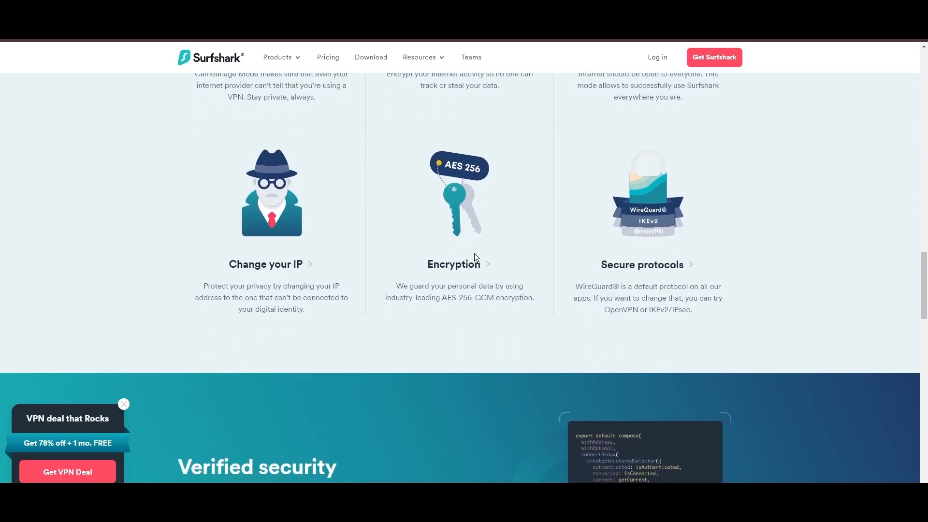
scroll(down, 3)
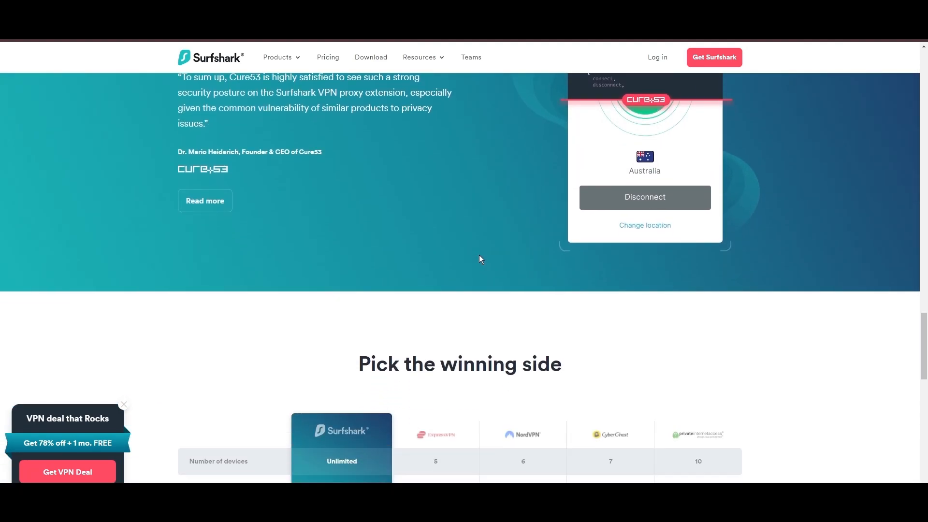
scroll(down, 3)
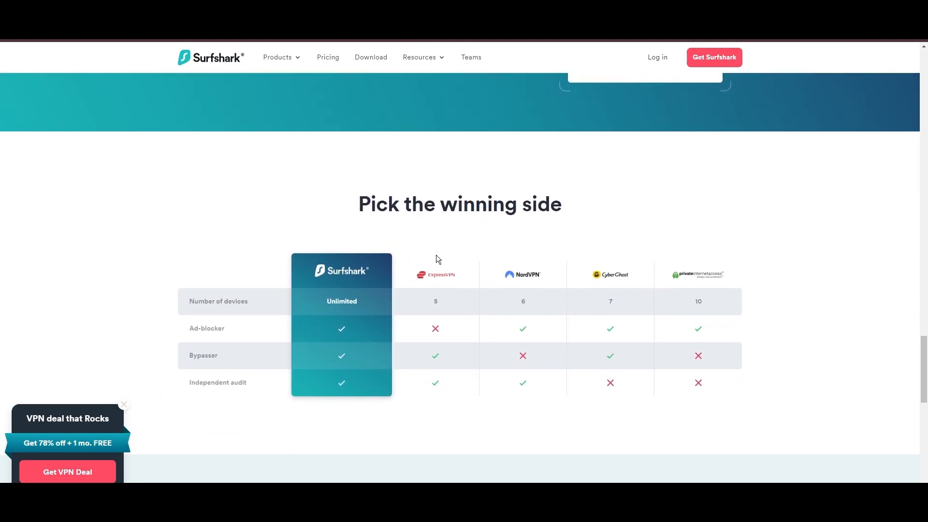
scroll(down, 3)
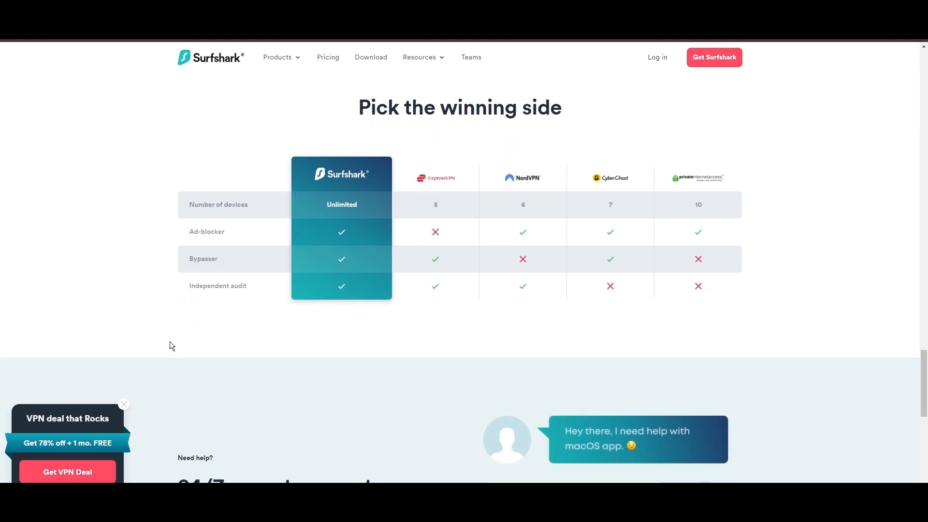
scroll(down, 3)
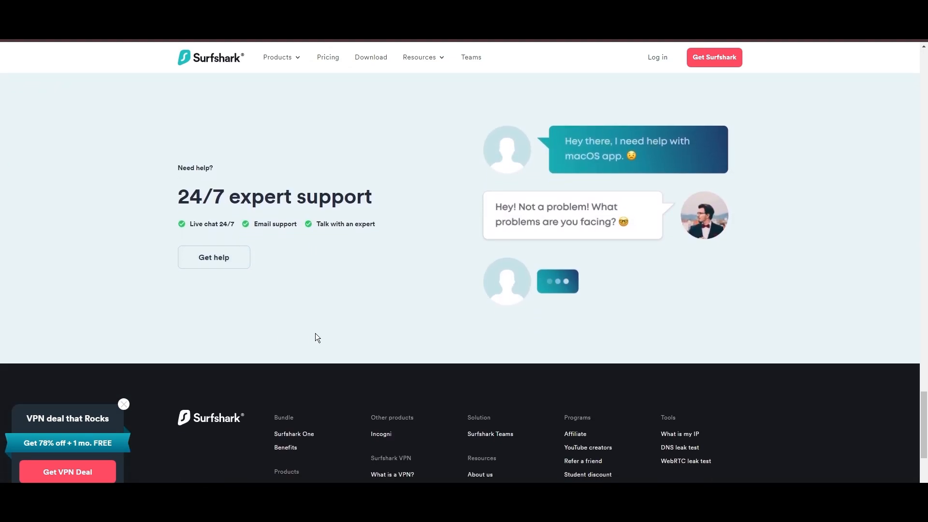
scroll(down, 3)
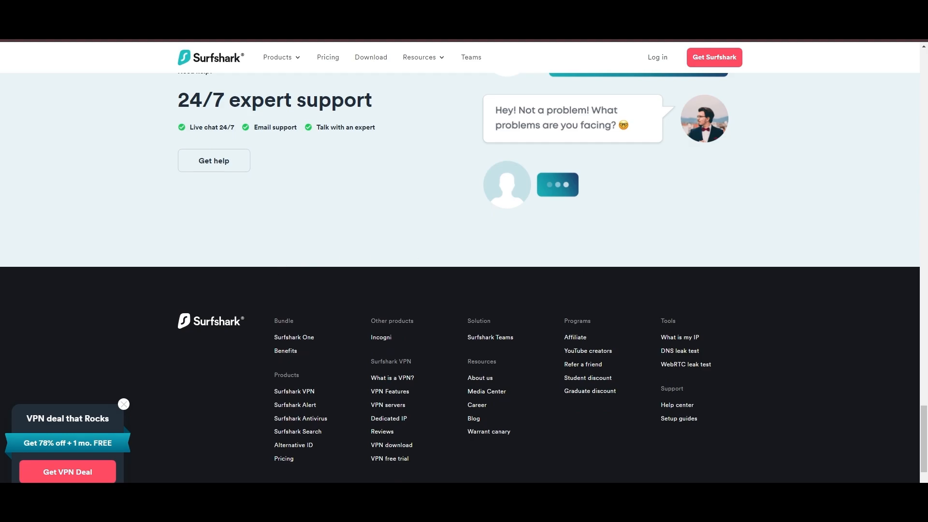